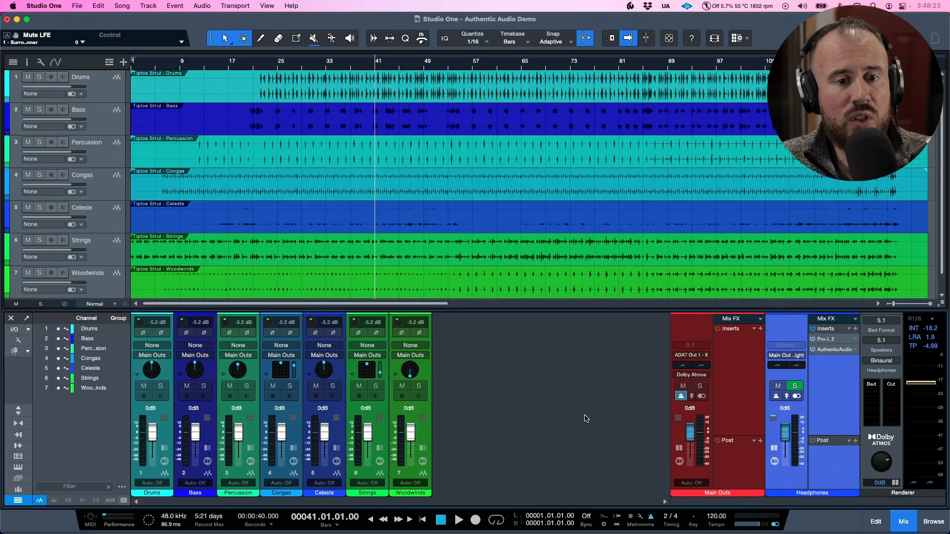
Show the Authentic Audio plugin window from the Headphones channel insert.
left_click(833, 349)
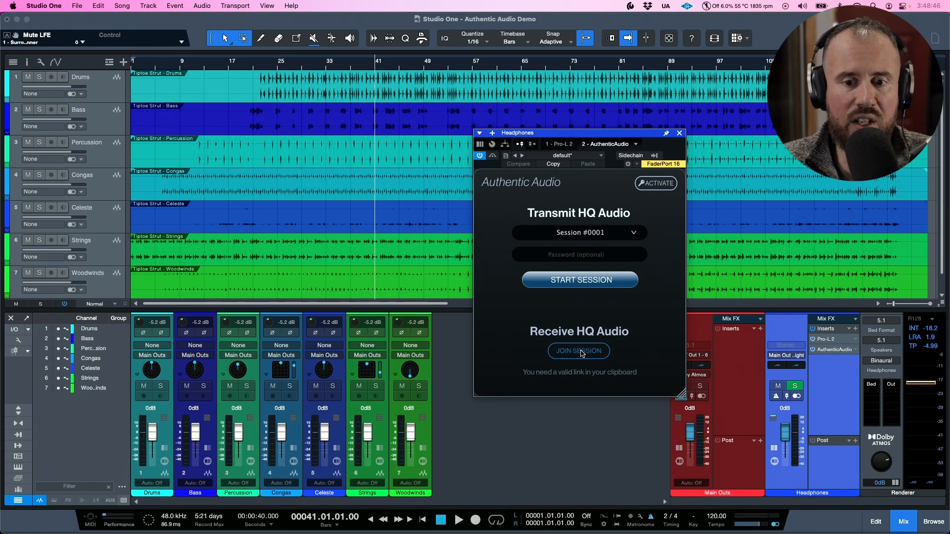
left_click(577, 351)
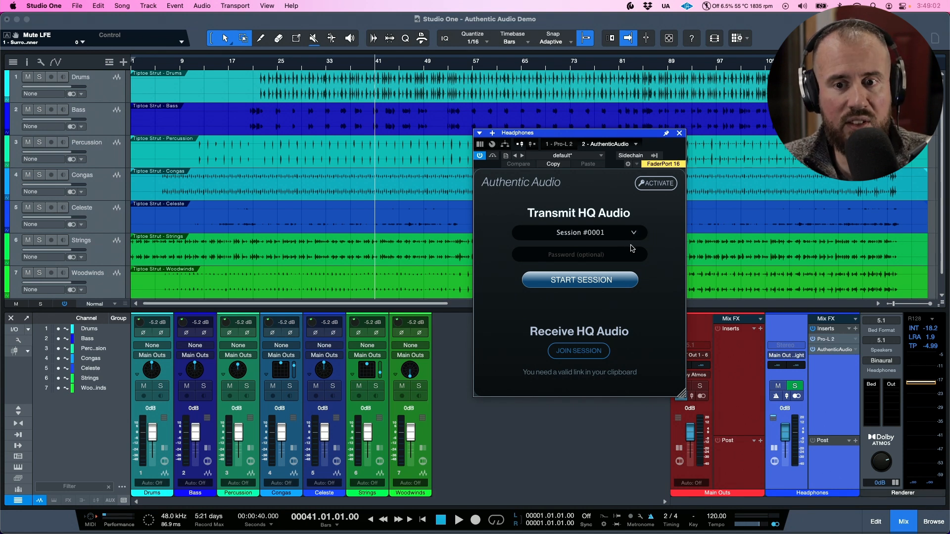
mouse_move(661, 224)
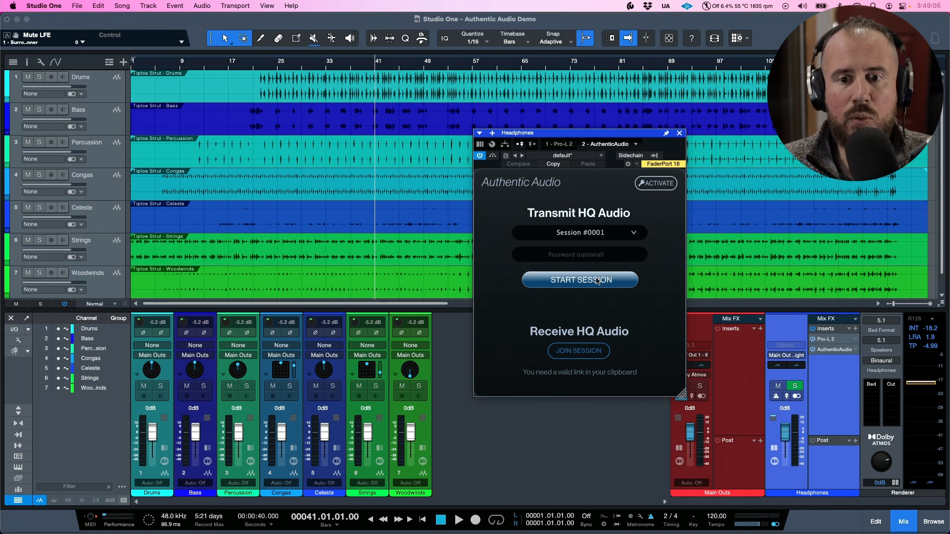
Start Session #0001 and keep 512 kbps quality with 0.25 sec latency after reviewing choices.
left_click(579, 280)
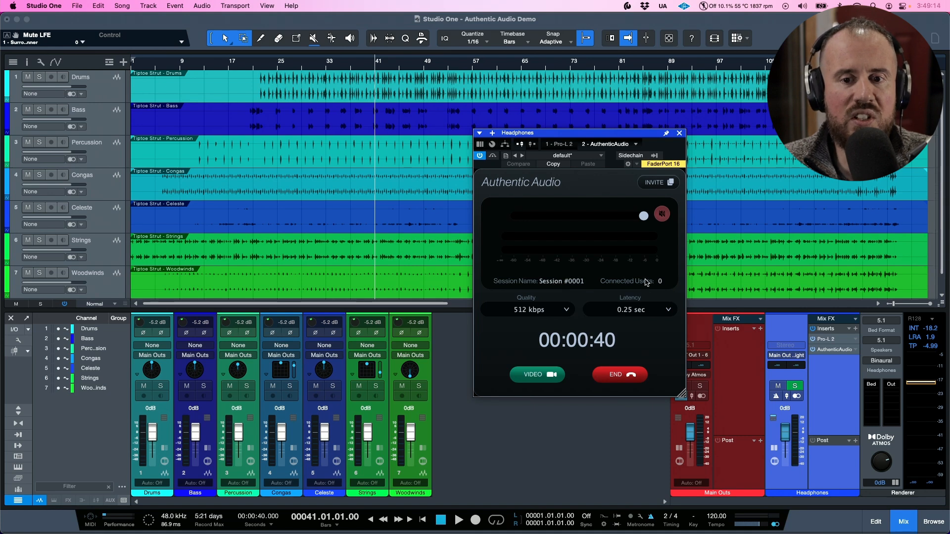
mouse_move(562, 287)
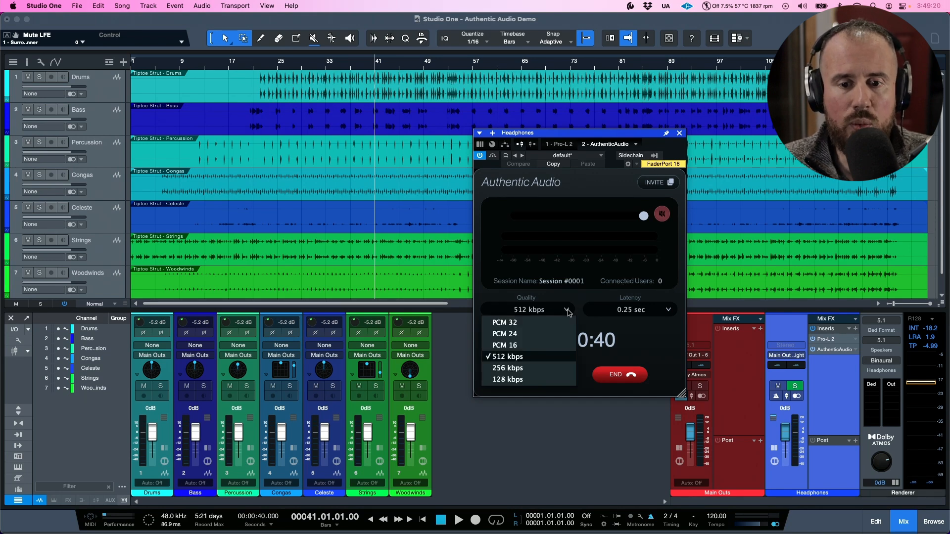
mouse_move(524, 380)
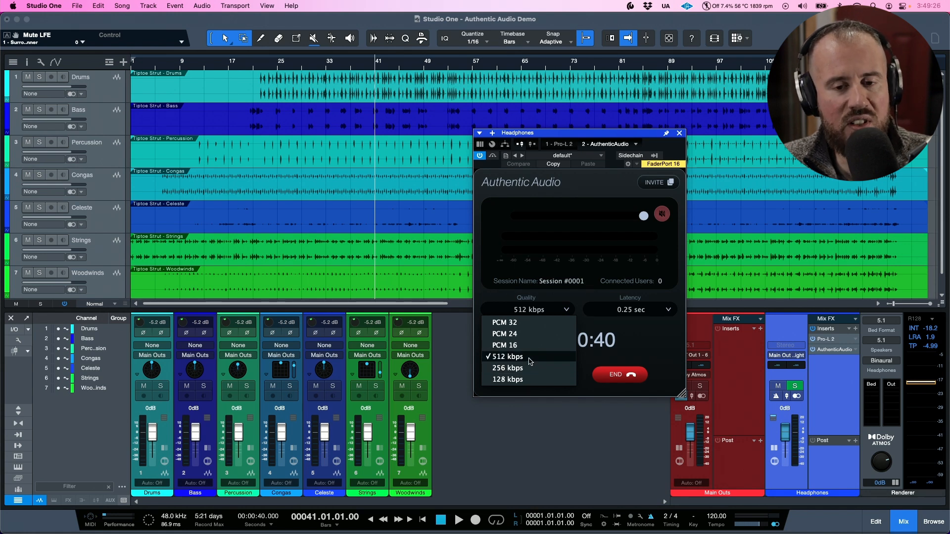
mouse_move(513, 326)
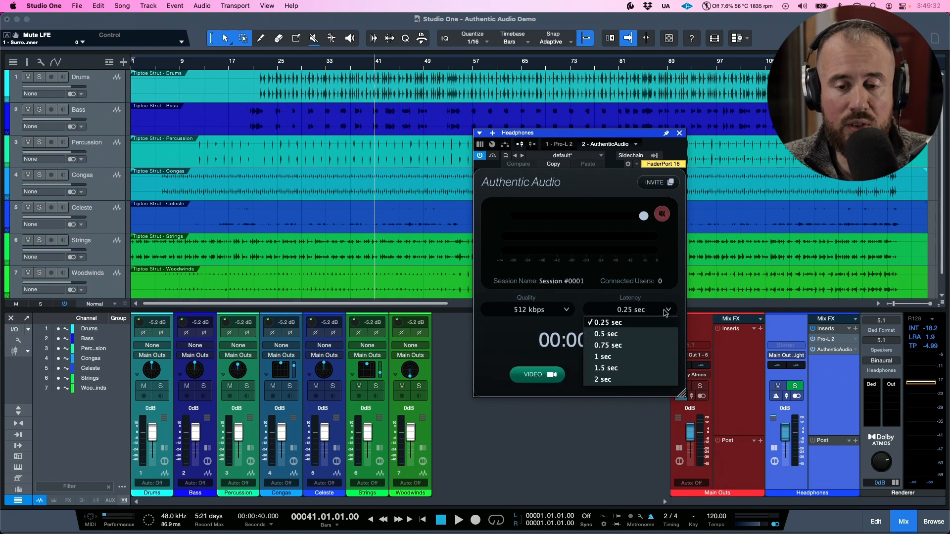
mouse_move(649, 382)
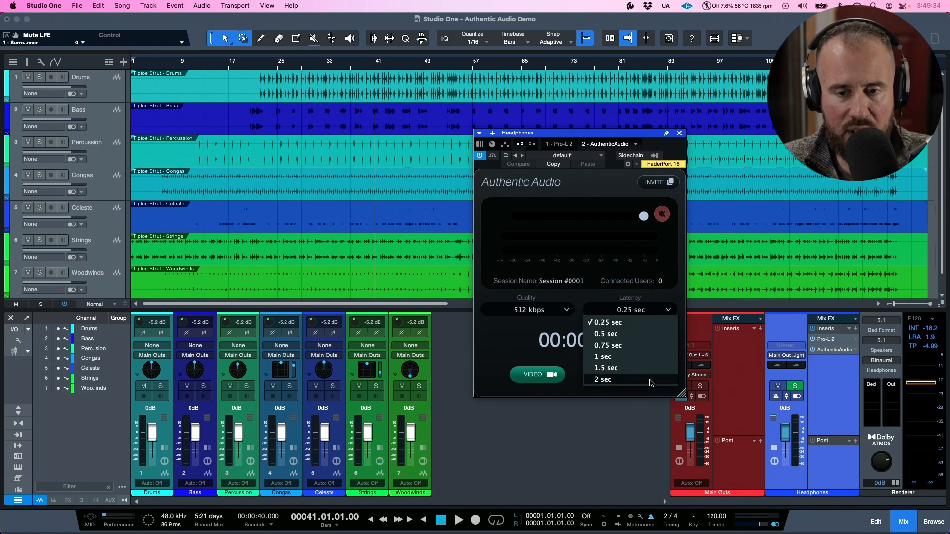
left_click(608, 323)
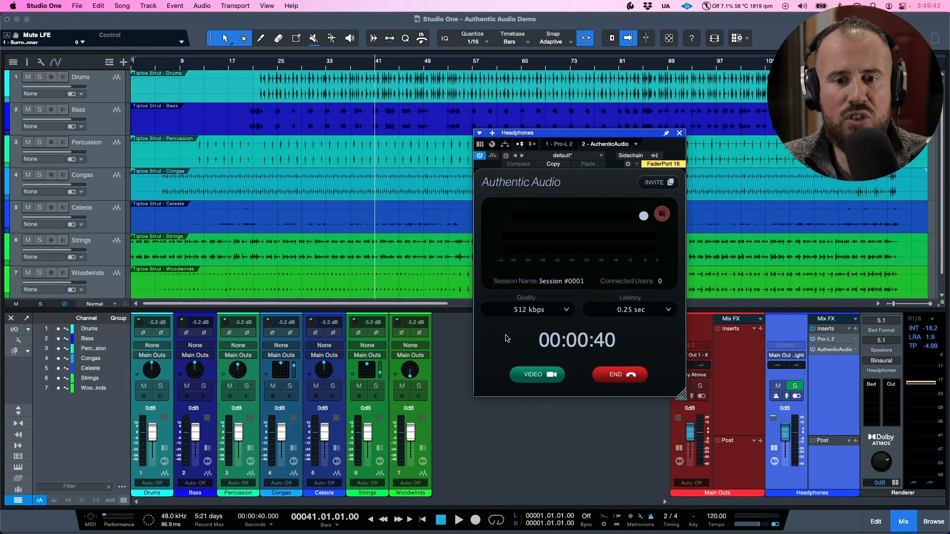
left_click(527, 309)
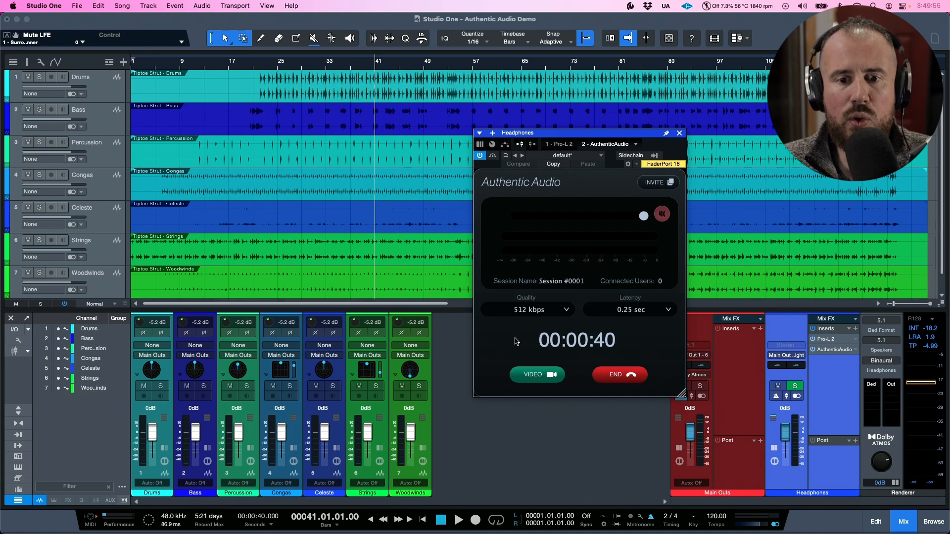
Bring up the session's video window and join the video call as Marcus.
left_click(536, 374)
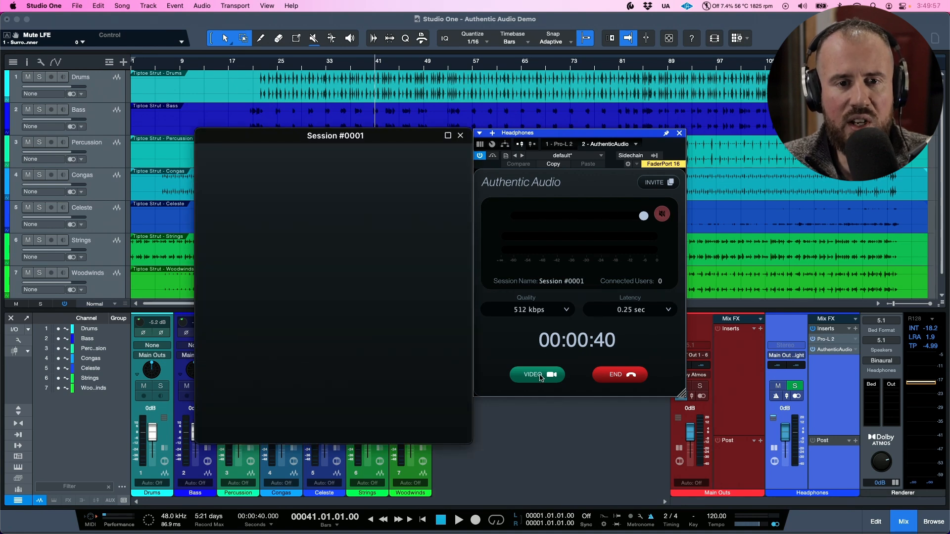
left_click(536, 374)
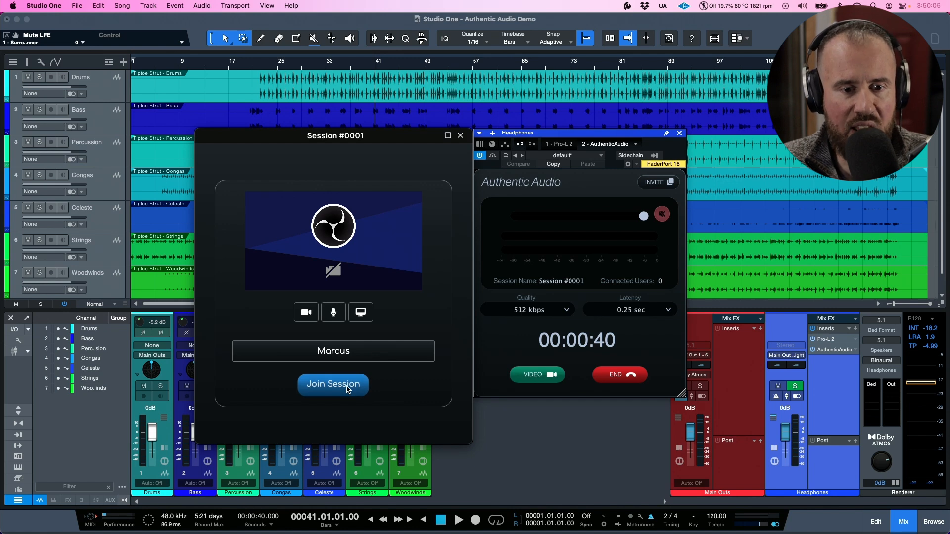
left_click(333, 384)
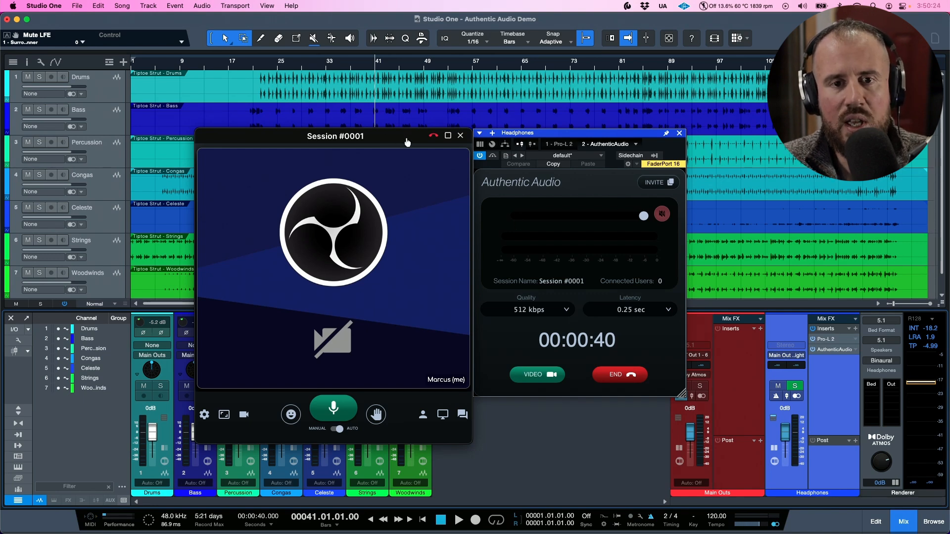
In the call settings, keep the default speaker output and play a test sound.
left_click(679, 133)
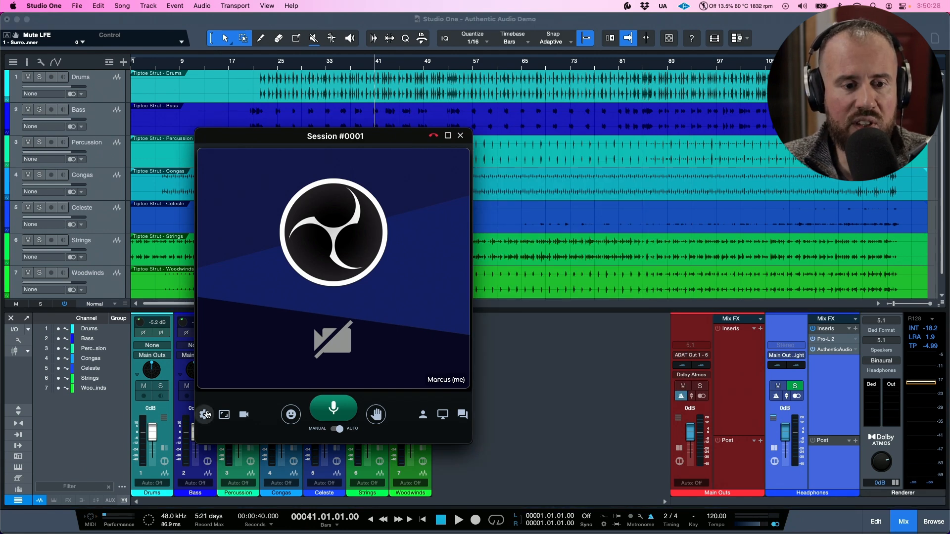
left_click(204, 414)
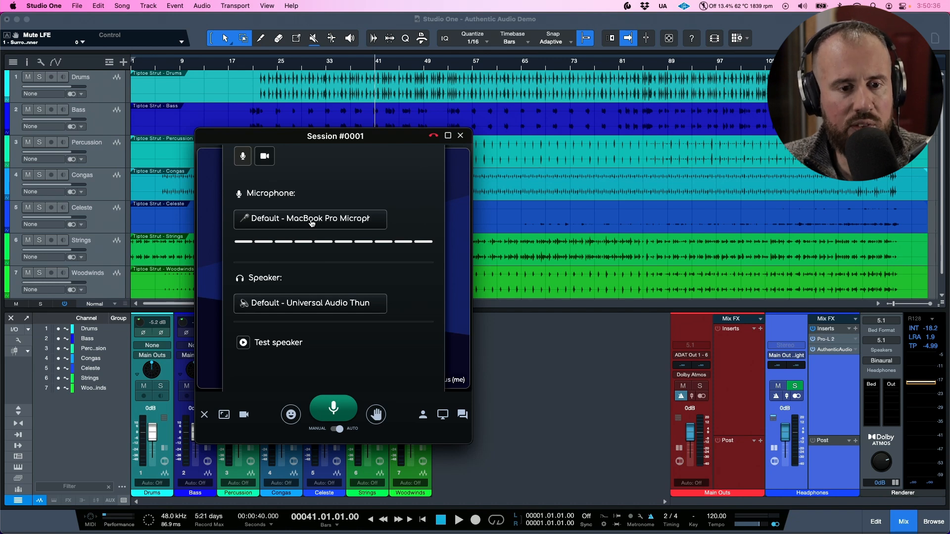
left_click(310, 304)
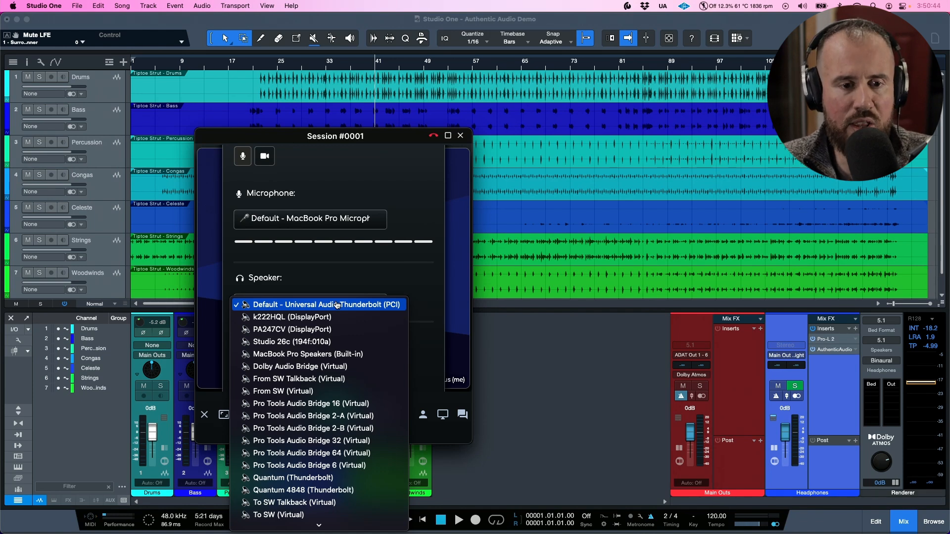
left_click(326, 305)
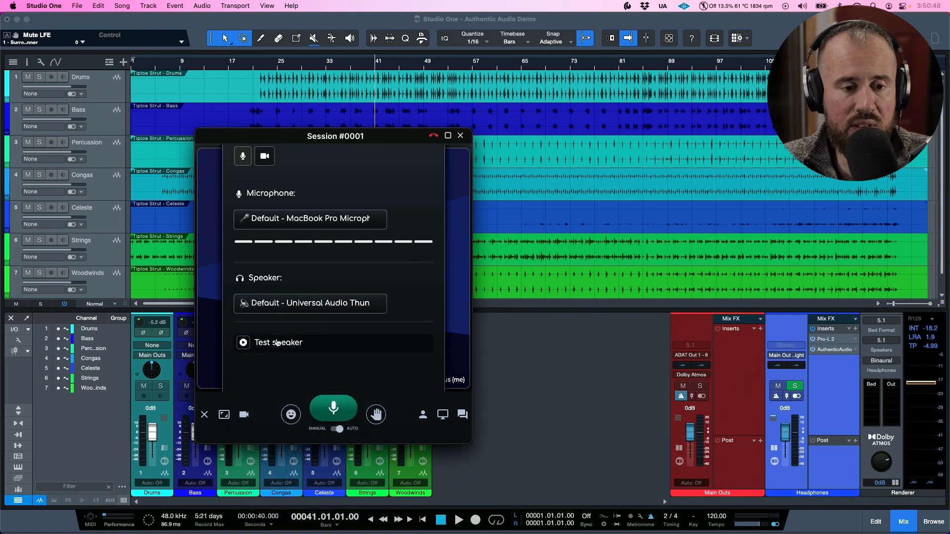
left_click(264, 156)
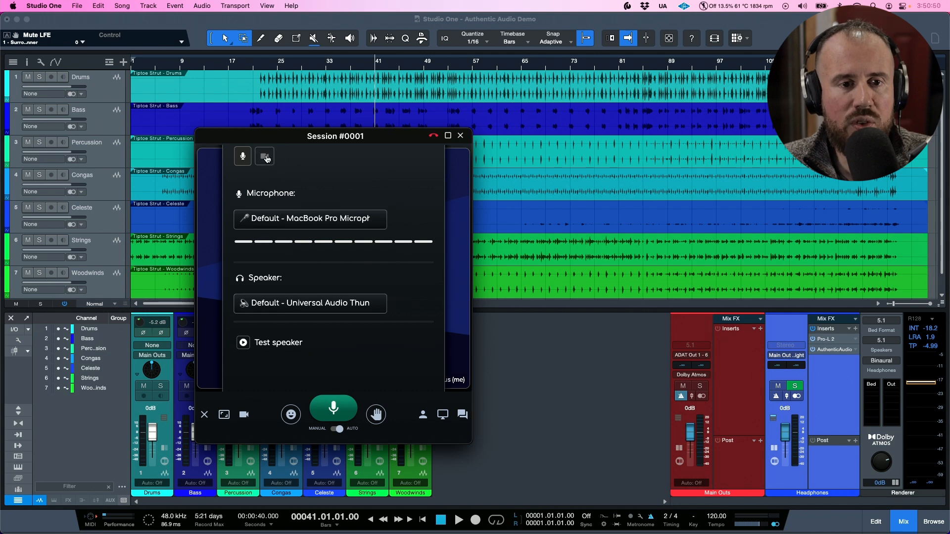
Make the Cam Link 4K the video source and choose a video quality level.
left_click(264, 156)
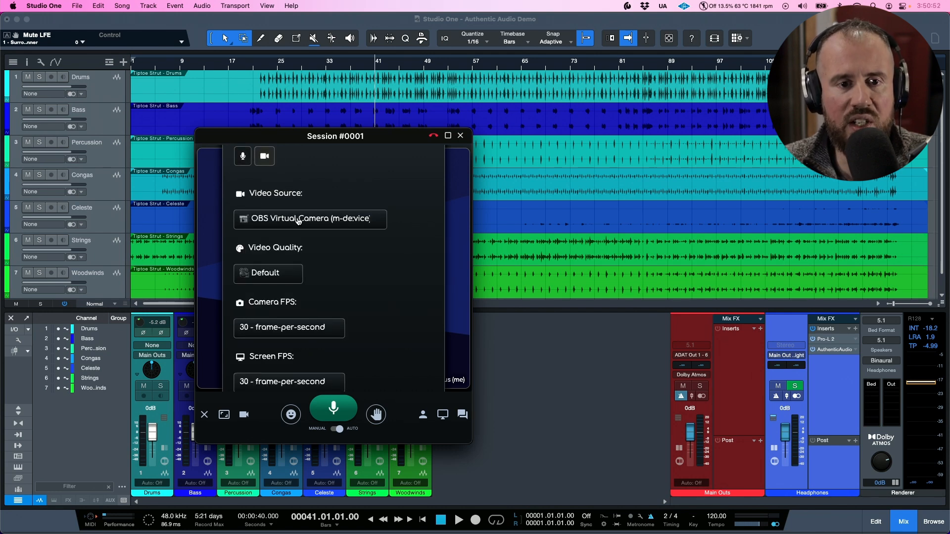
left_click(309, 219)
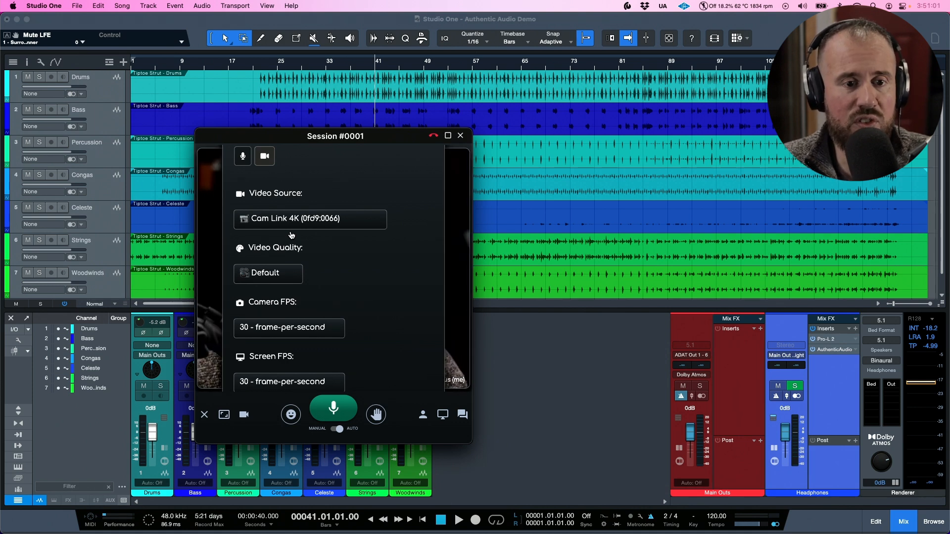
left_click(267, 273)
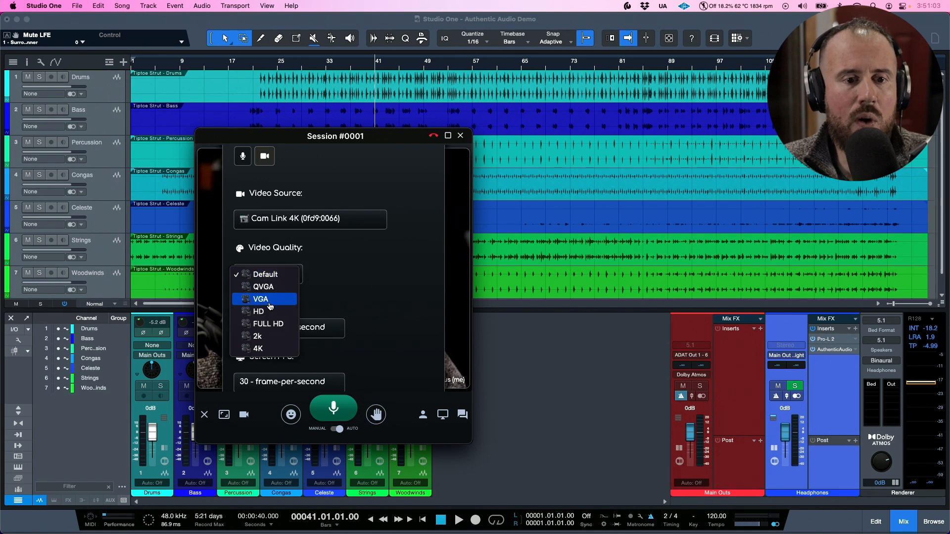
left_click(267, 323)
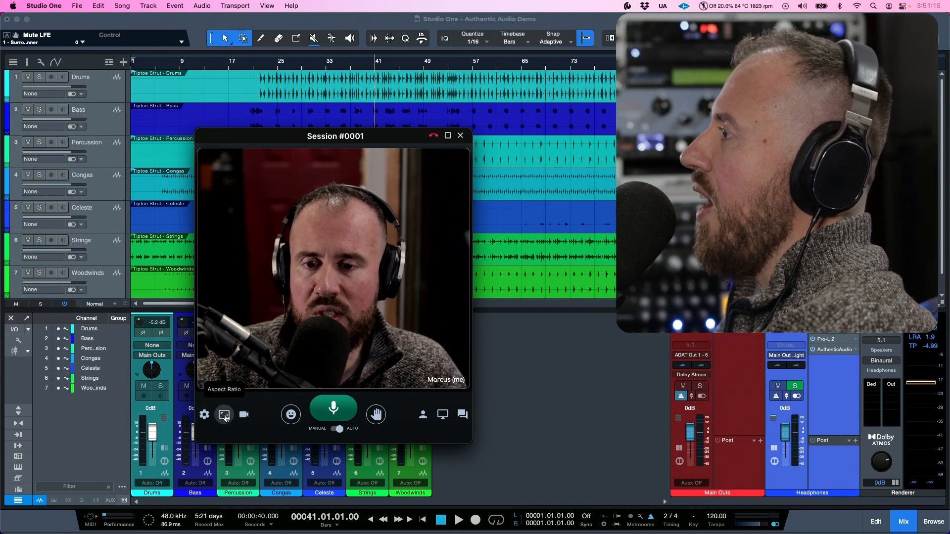
Check aspect ratio choices, then toggle the camera and microphone off and back on.
left_click(223, 413)
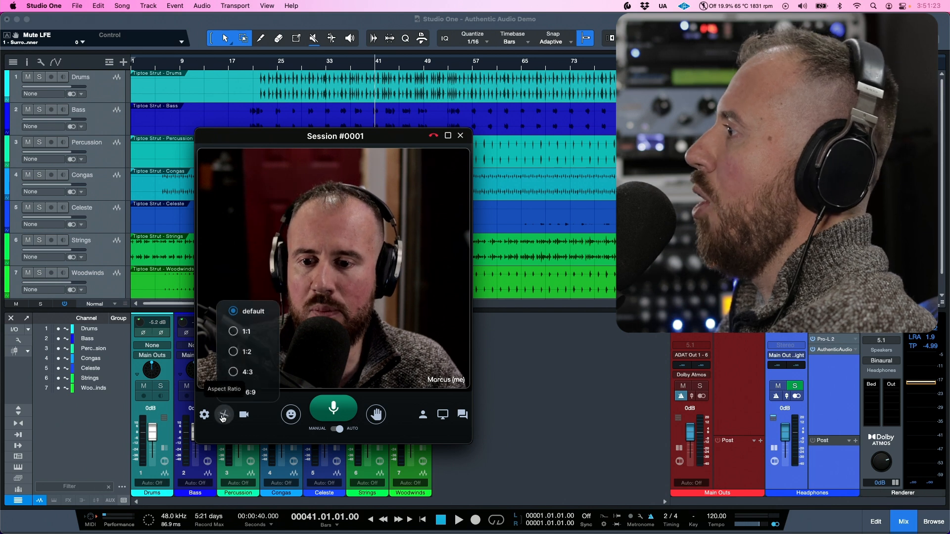
mouse_move(243, 414)
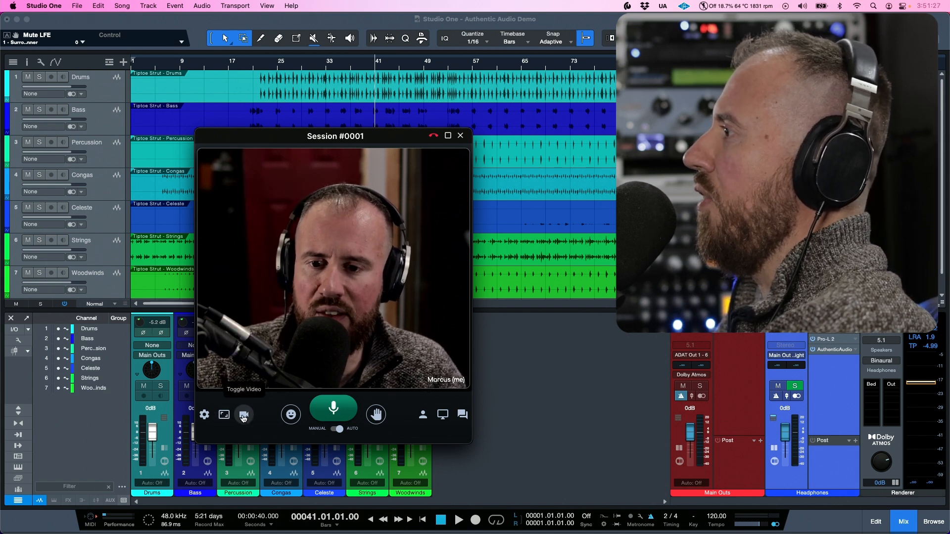
left_click(243, 415)
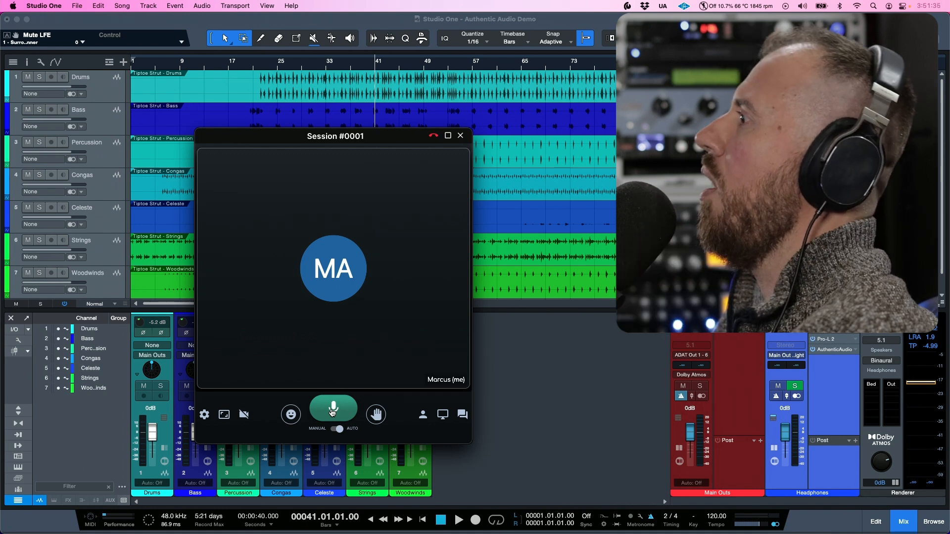
left_click(332, 411)
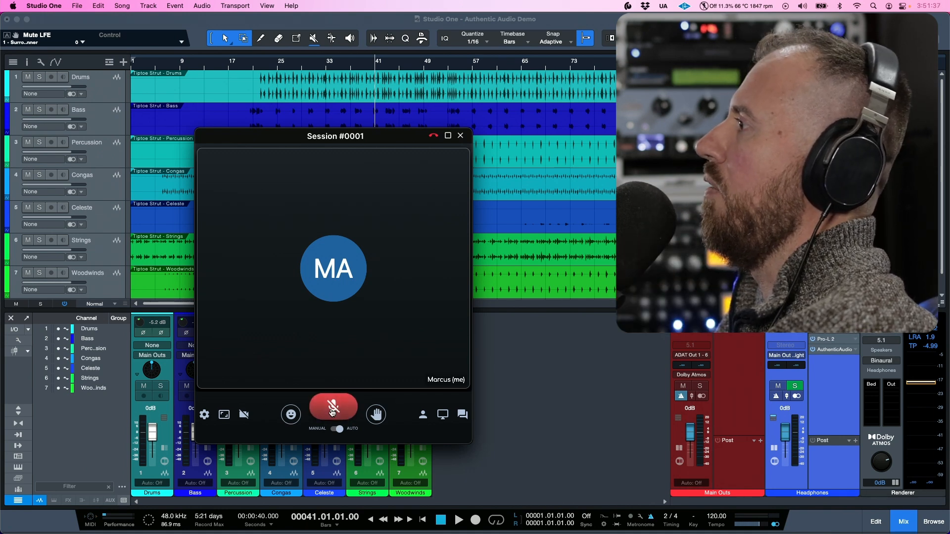
left_click(332, 407)
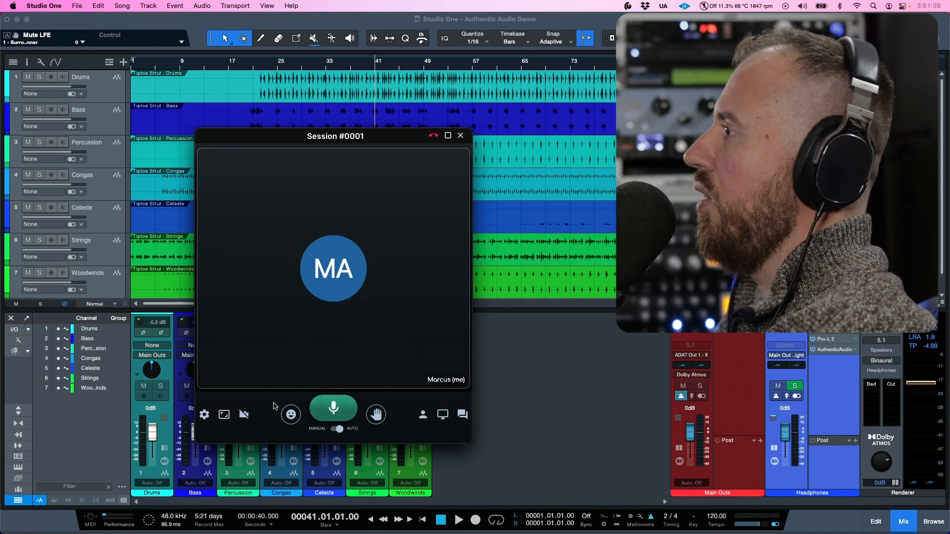
left_click(243, 414)
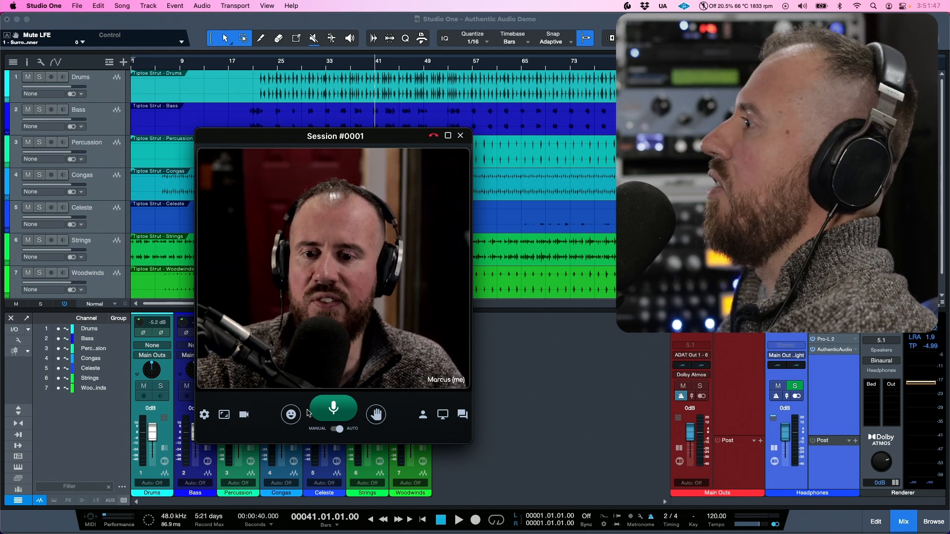
Send emoji reactions into the session and put the emoji picker away.
left_click(291, 414)
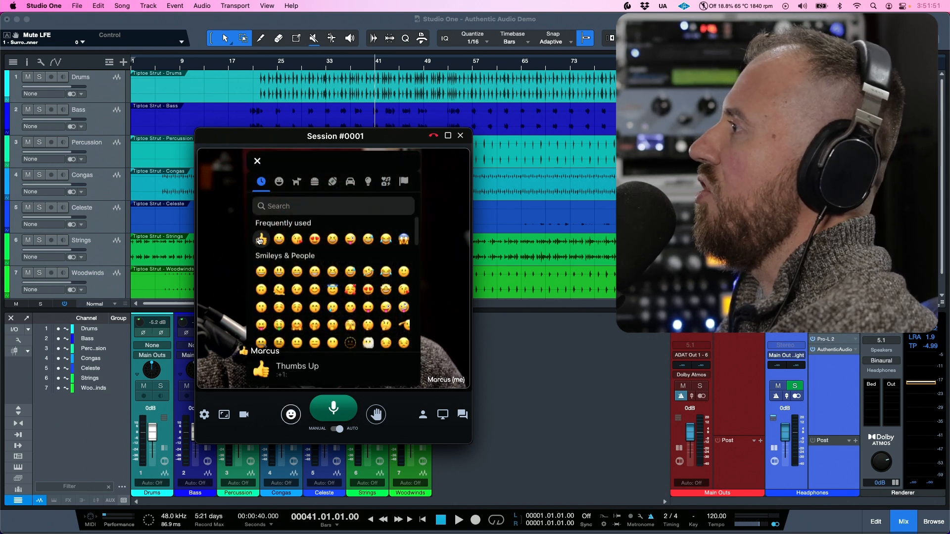
mouse_move(314, 239)
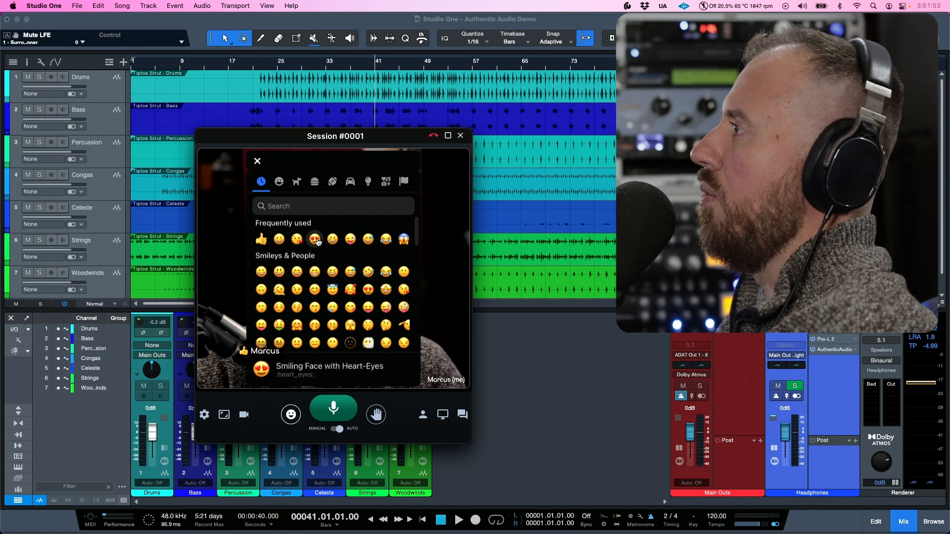
mouse_move(257, 162)
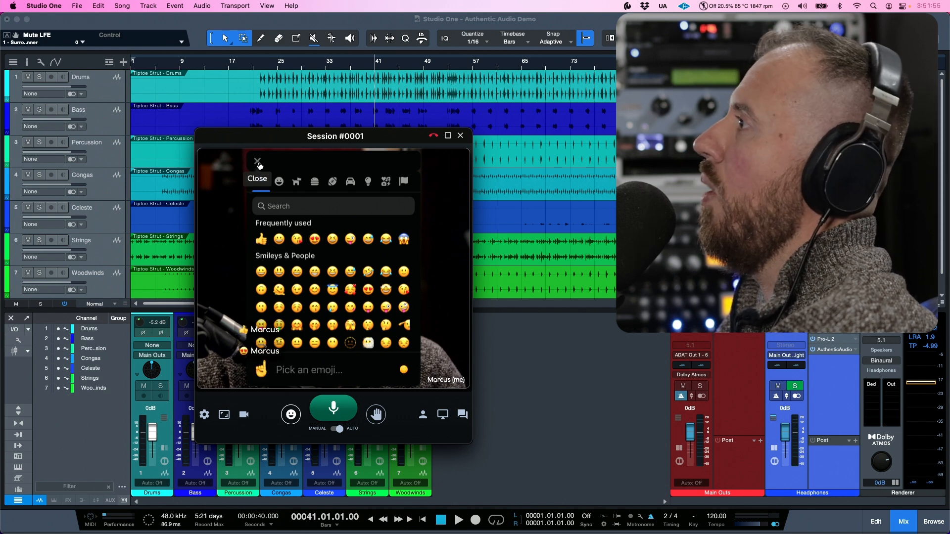
left_click(257, 163)
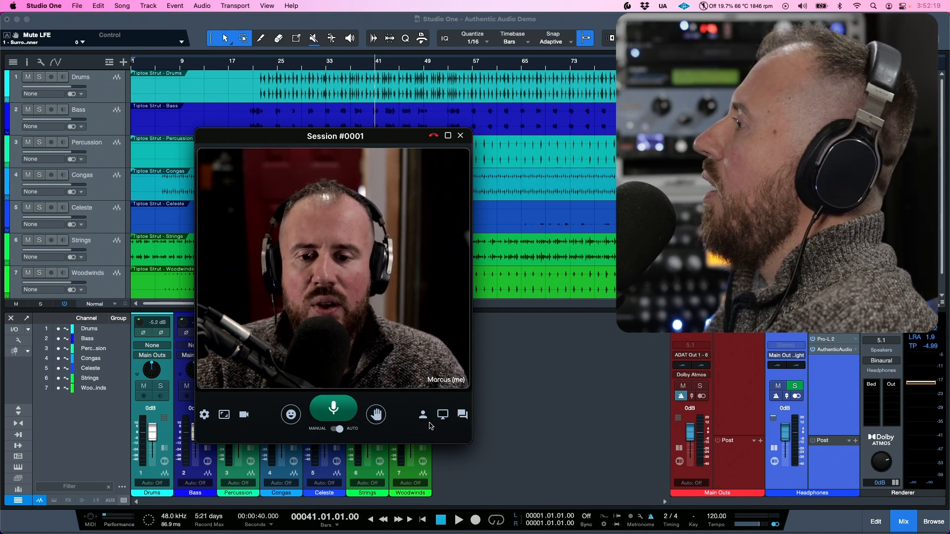
mouse_move(424, 418)
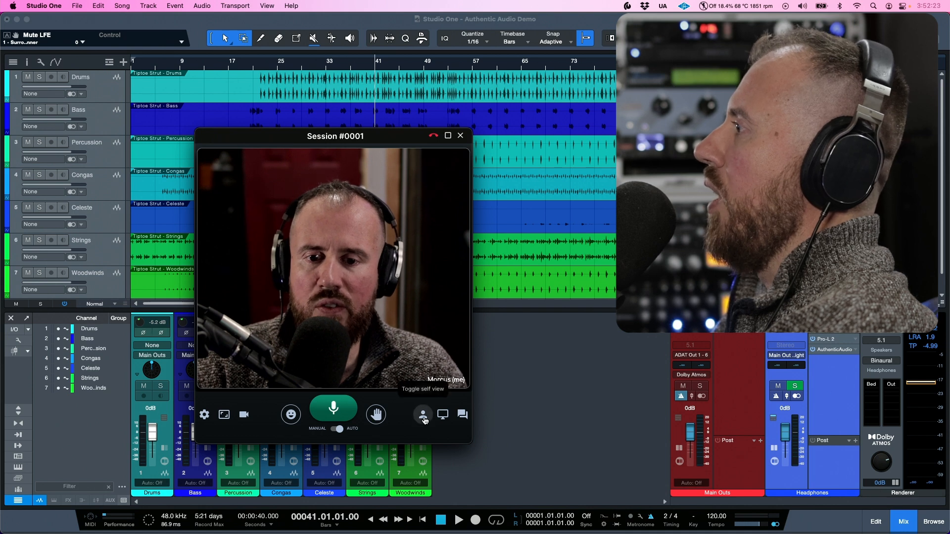
left_click(423, 415)
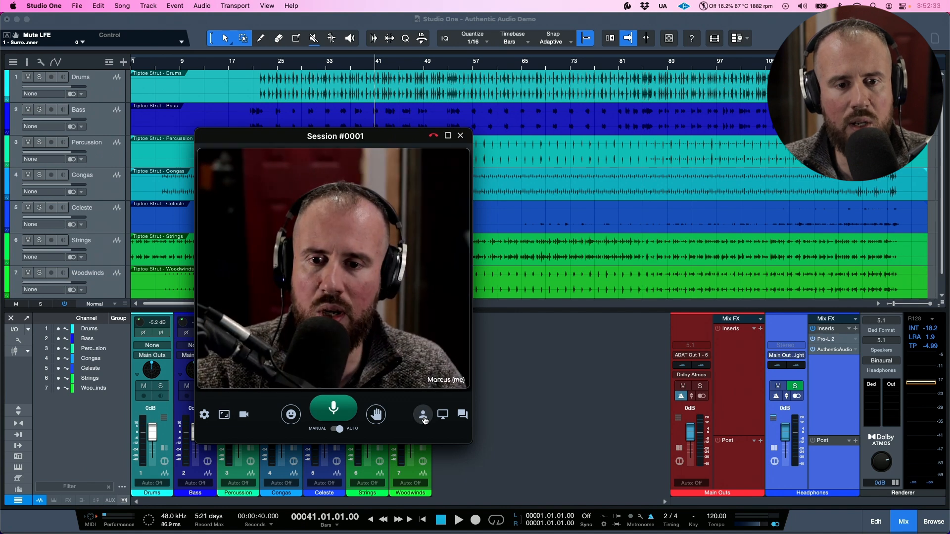
mouse_move(442, 415)
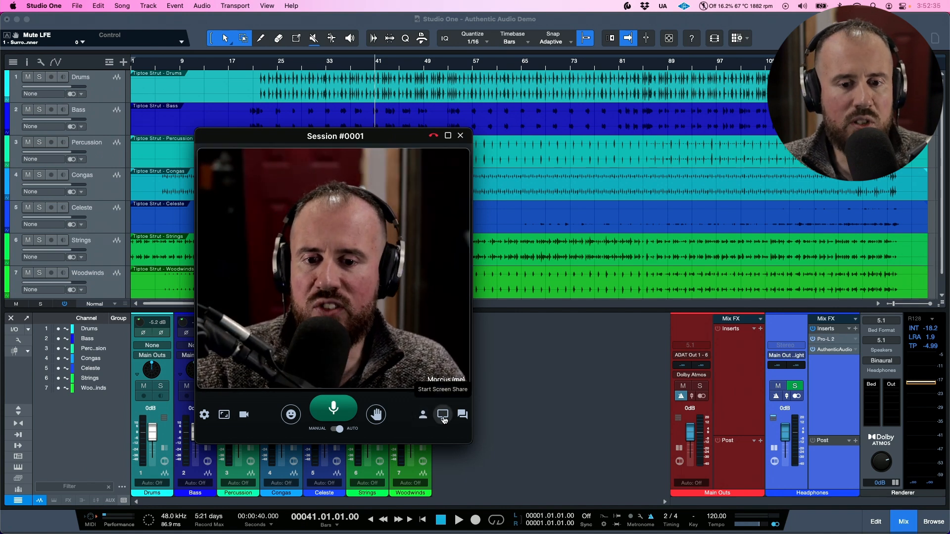
Start screen sharing and review the Camera list in Security & Privacy.
left_click(443, 414)
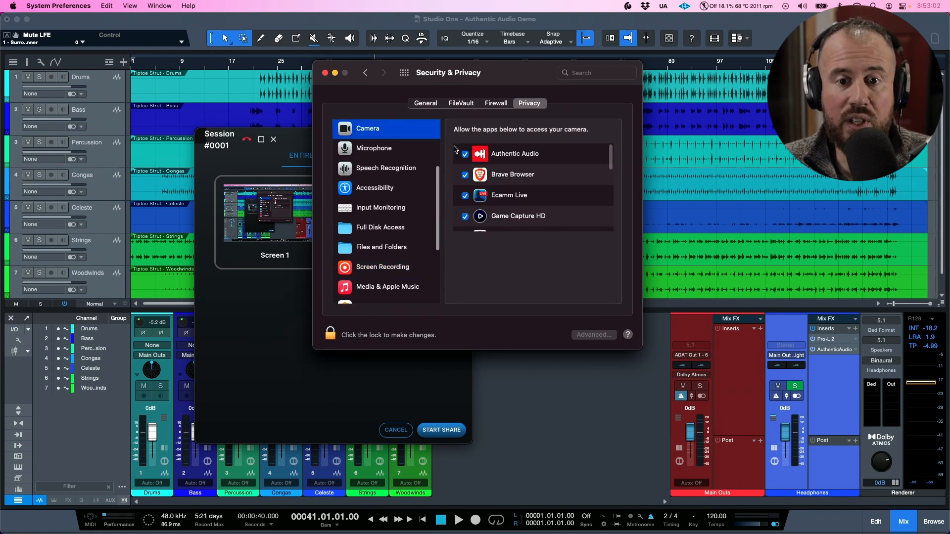
left_click(374, 148)
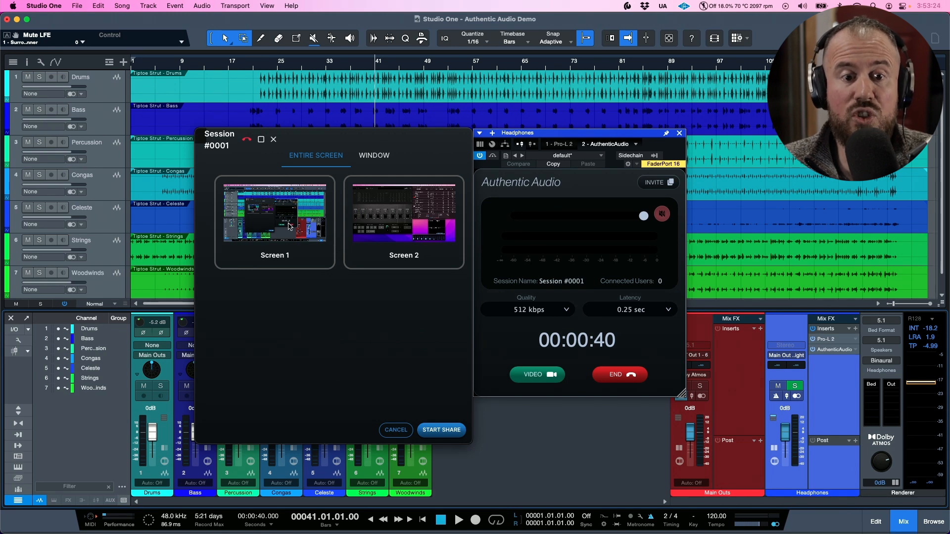
Cancel the screen-share chooser so the call returns to Marcus's camera view.
left_click(374, 155)
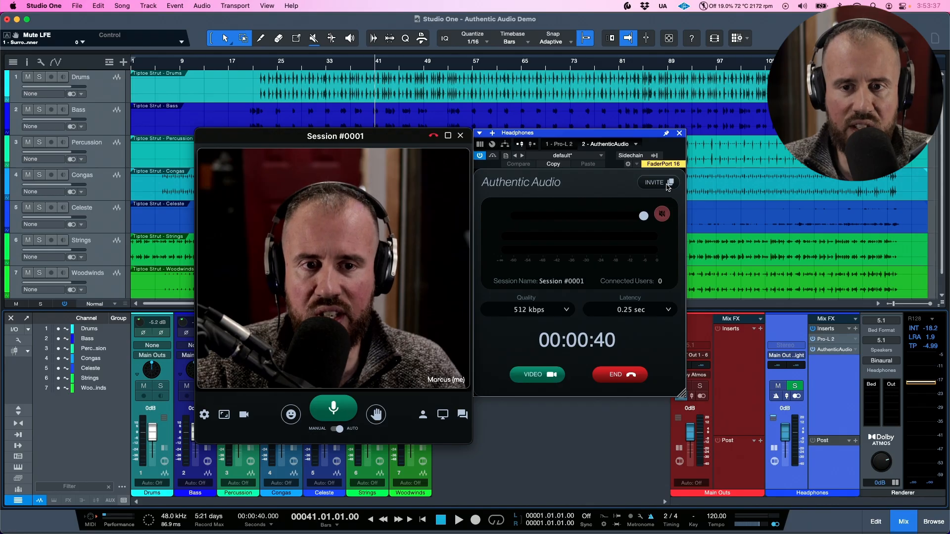
Copy the session invite link and paste it into Chrome on the phone, allowing the paste.
left_click(657, 182)
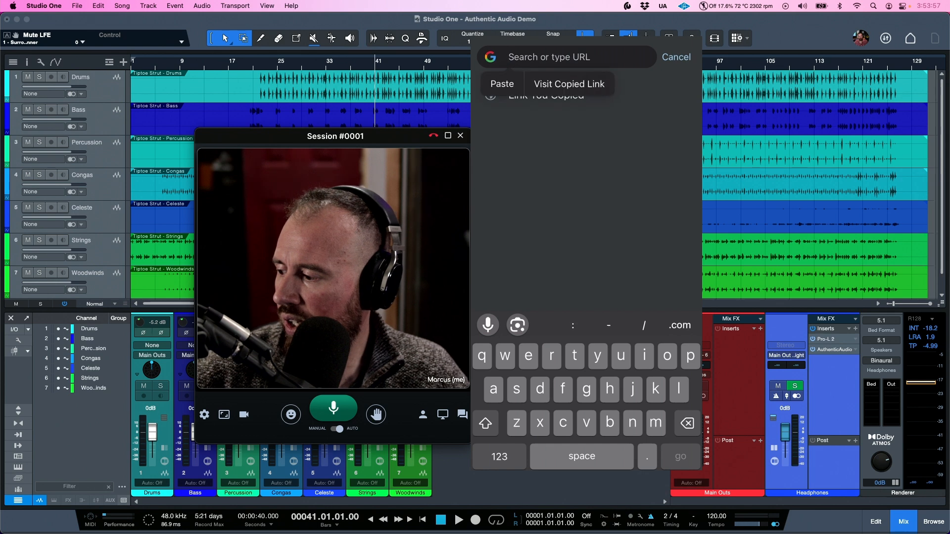
left_click(501, 83)
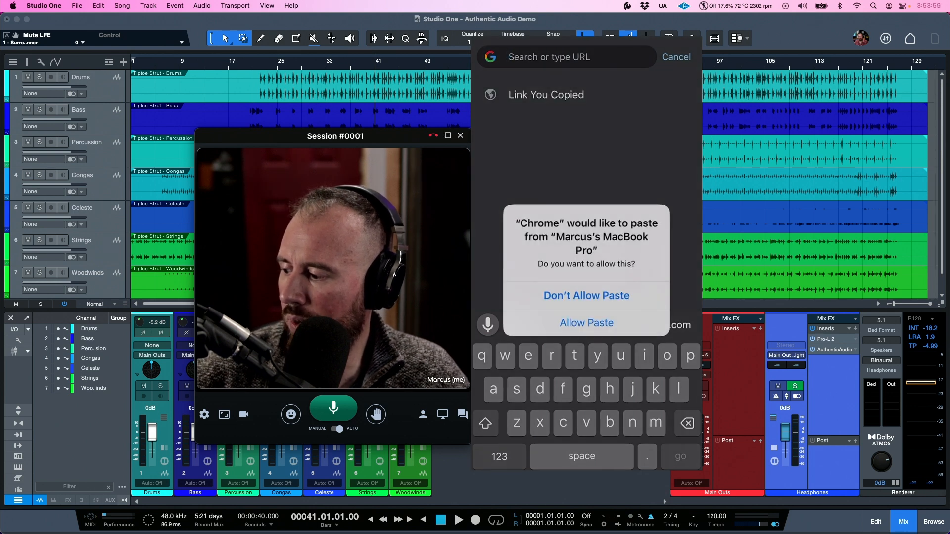
left_click(586, 322)
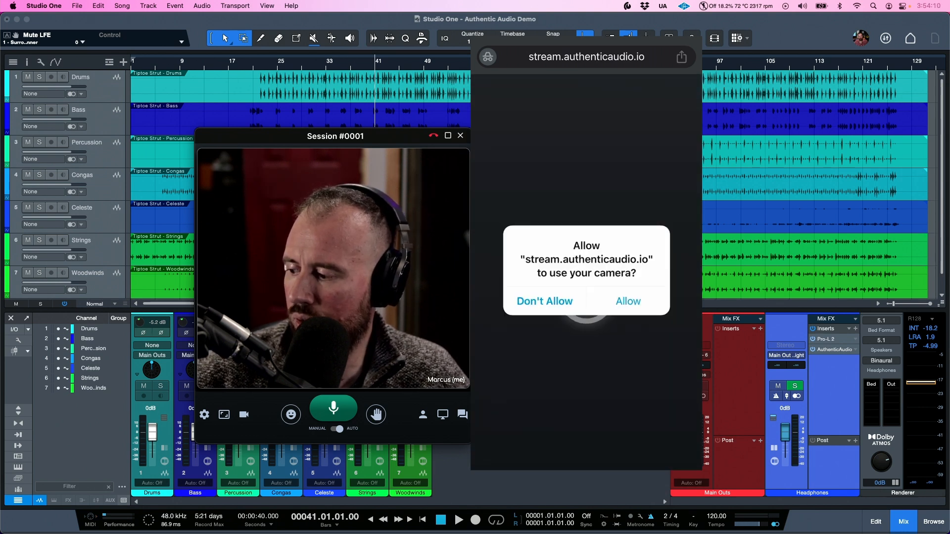
Let stream.authenticaudio.io use the phone's camera.
left_click(627, 301)
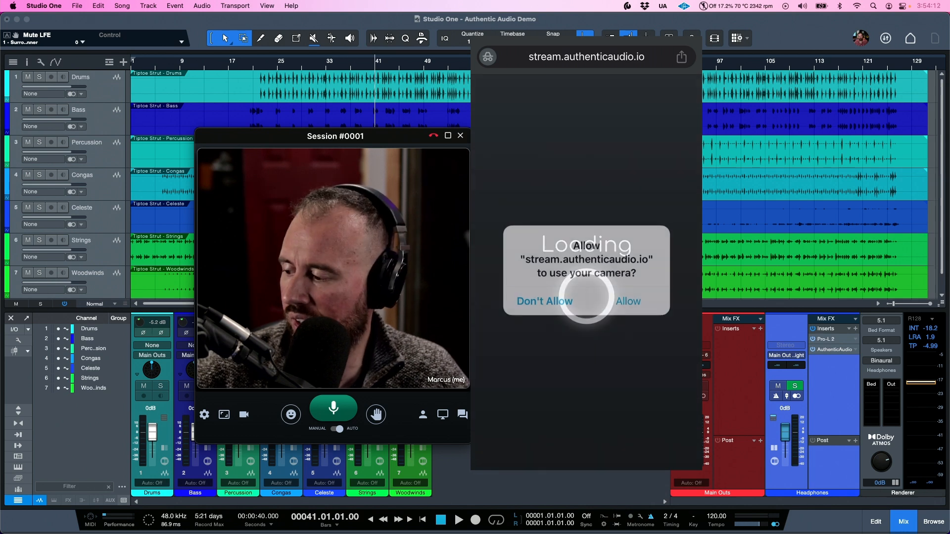
left_click(628, 301)
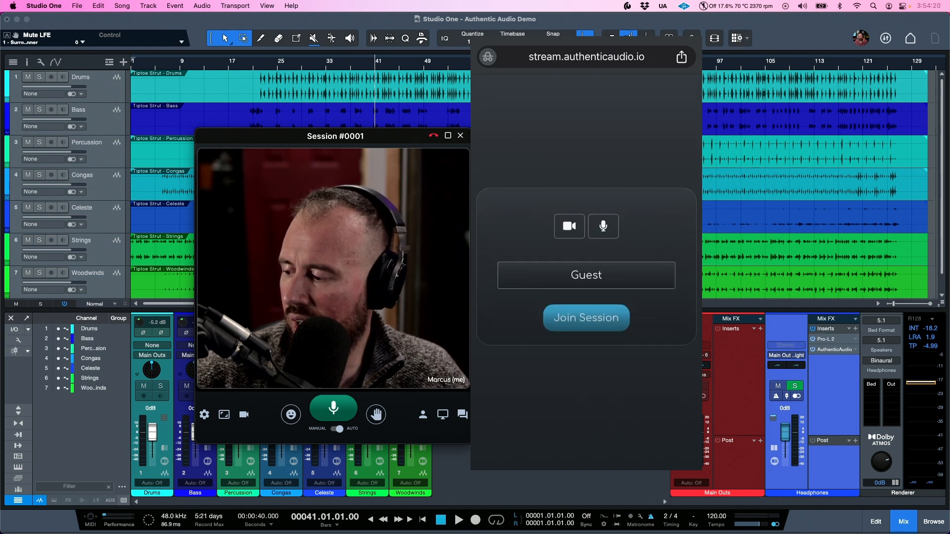
Join Session #0001 from the phone as Guest so Connected Users shows 1.
left_click(586, 318)
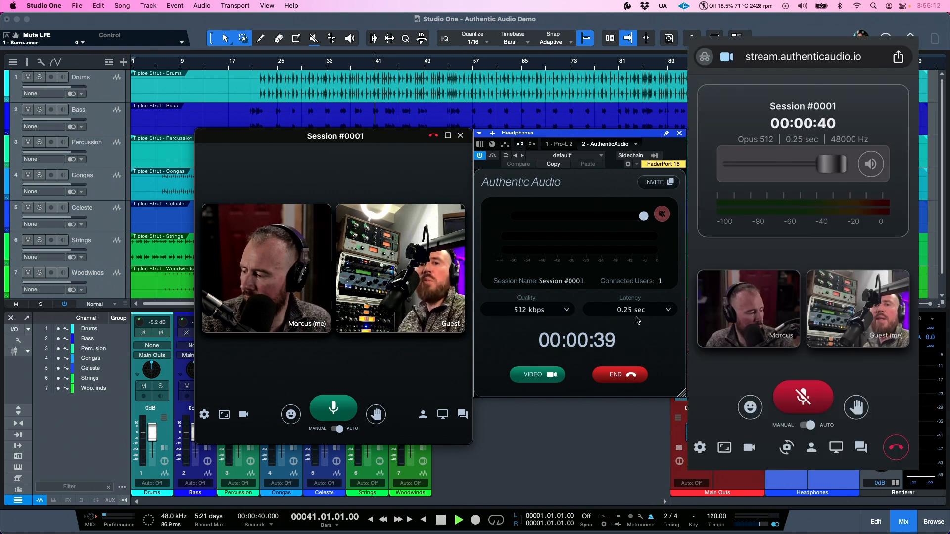
Play the song to the connected guest from the transport, then stop playback.
left_click(332, 407)
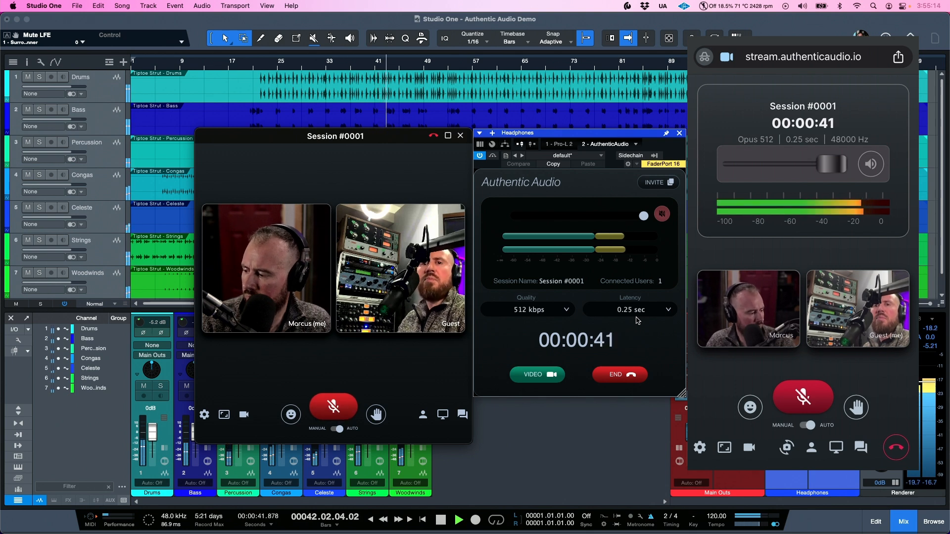
left_click(332, 405)
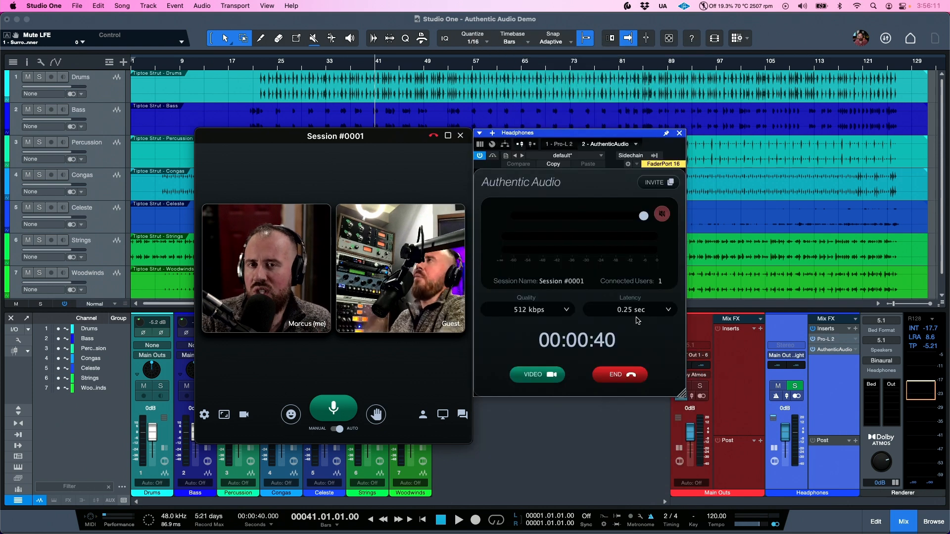
Try the host video tiles at 1:1 and 16:9, then return them to the default ratio.
left_click(678, 132)
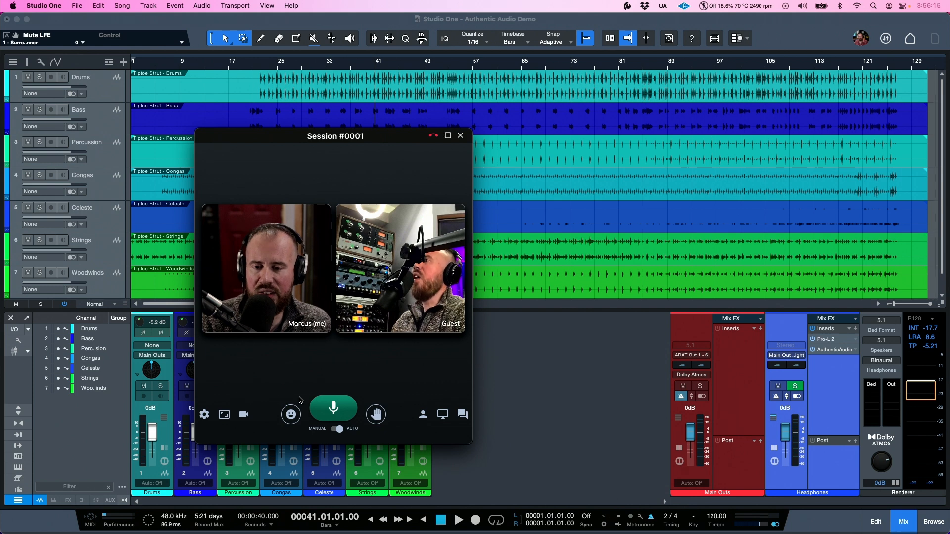
left_click(223, 415)
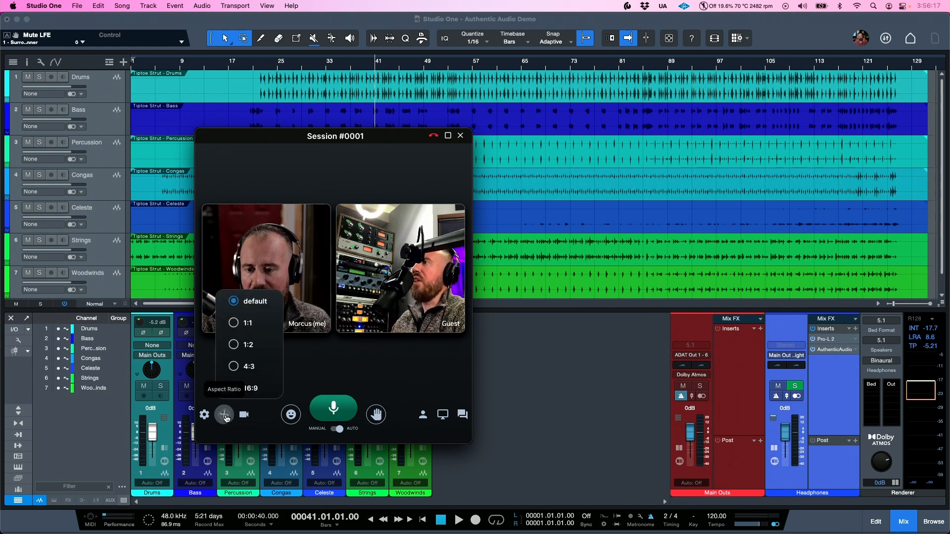
left_click(233, 323)
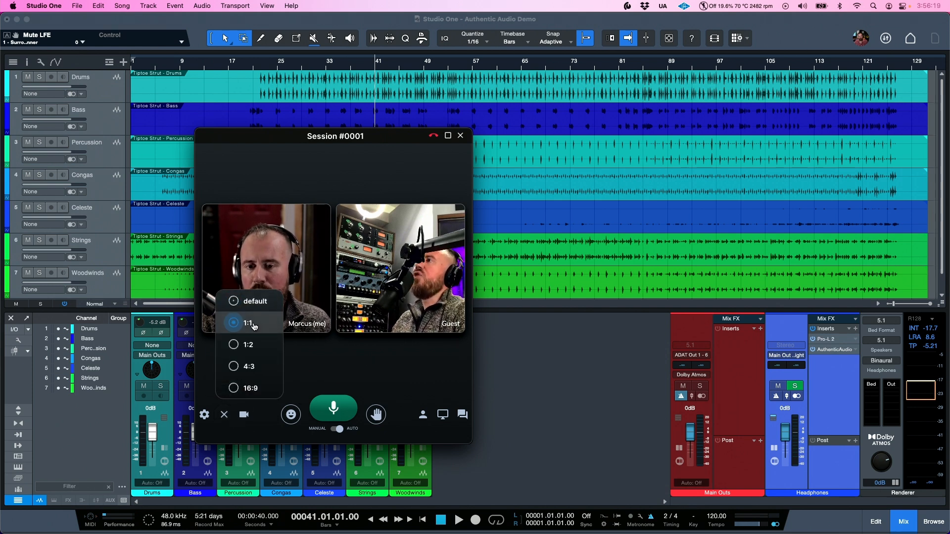
left_click(247, 345)
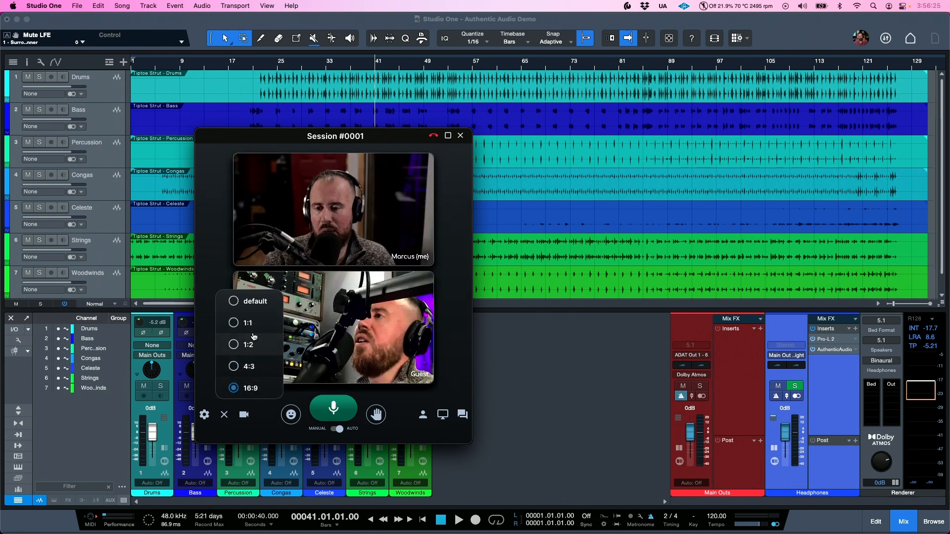
left_click(233, 300)
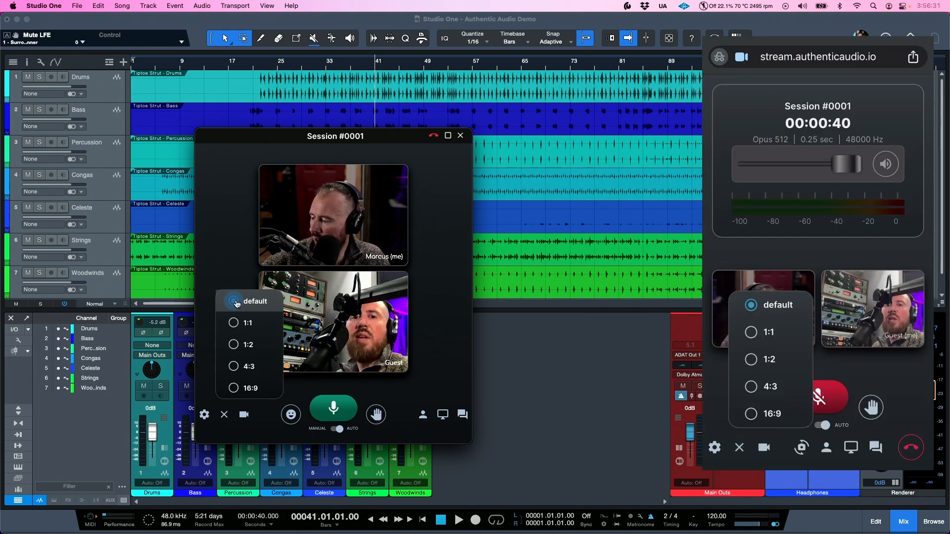
Switch the phone guest's video tiles to 4:3 and close the ratio choices.
left_click(750, 386)
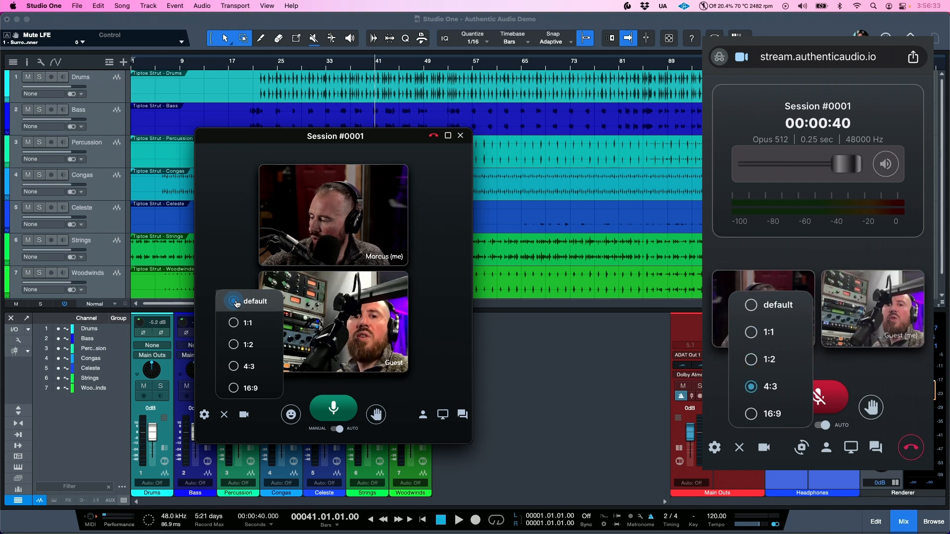
left_click(750, 305)
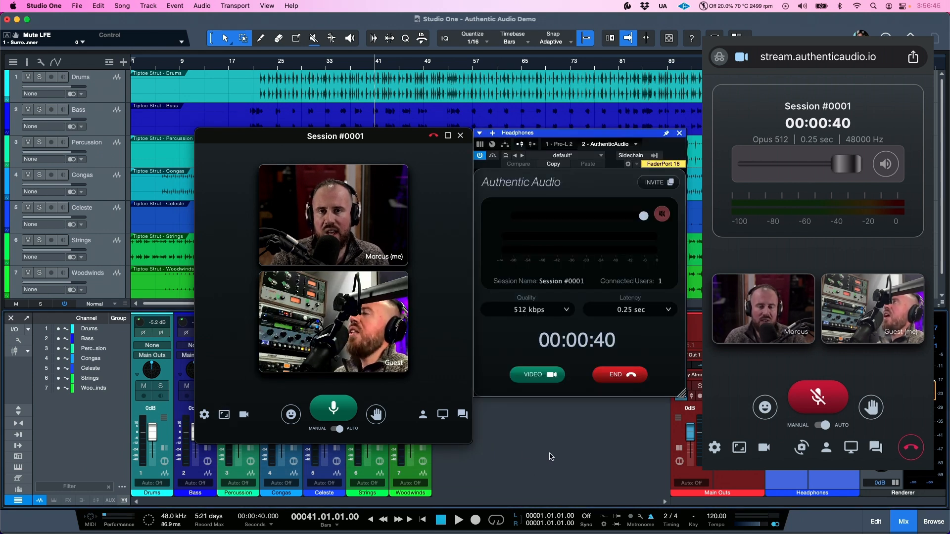
mouse_move(568, 452)
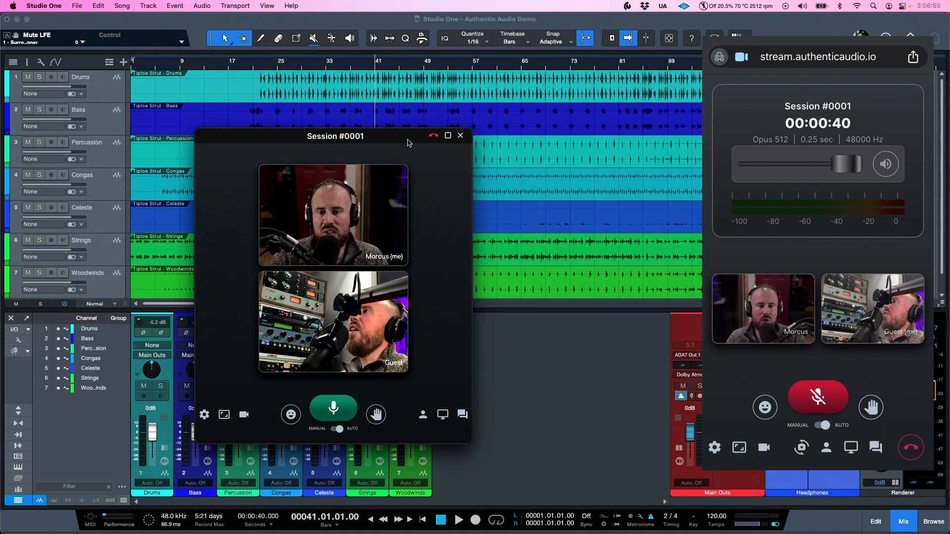
Choose the Headphones - Inserts - 1 - Pro-L 2 window as the screen-share source.
left_click(442, 414)
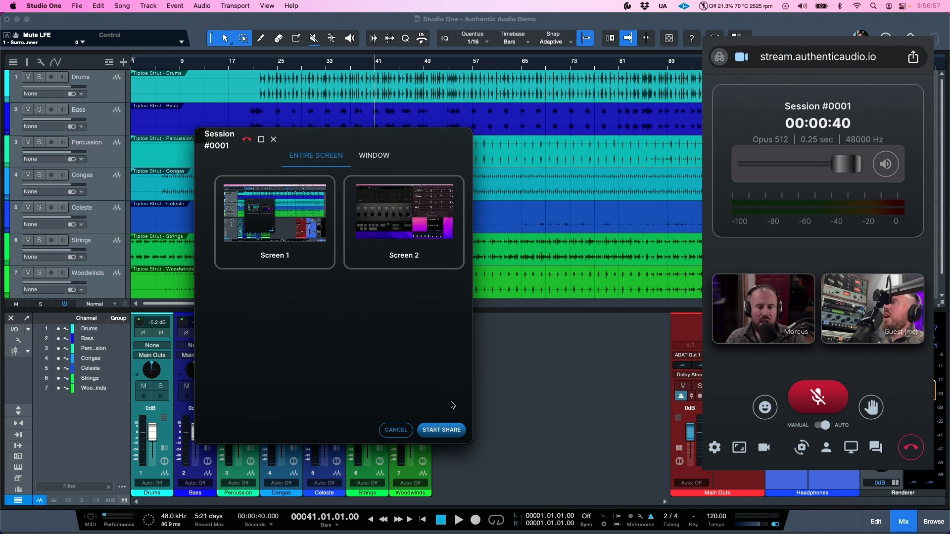
mouse_move(380, 223)
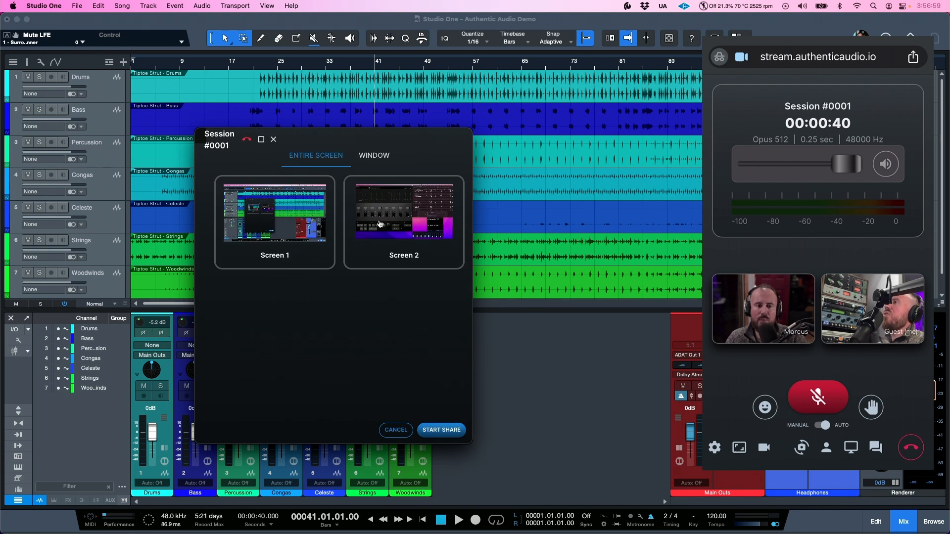
mouse_move(284, 217)
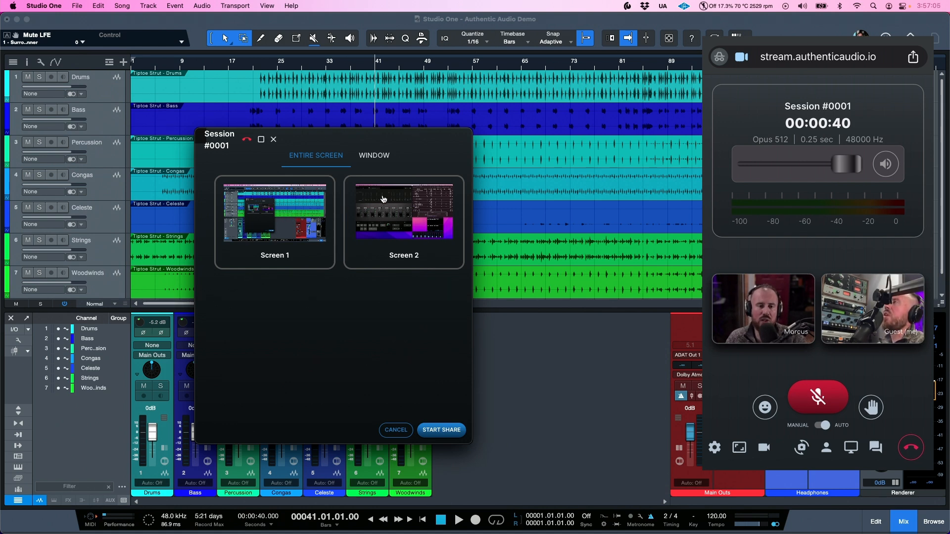
left_click(374, 156)
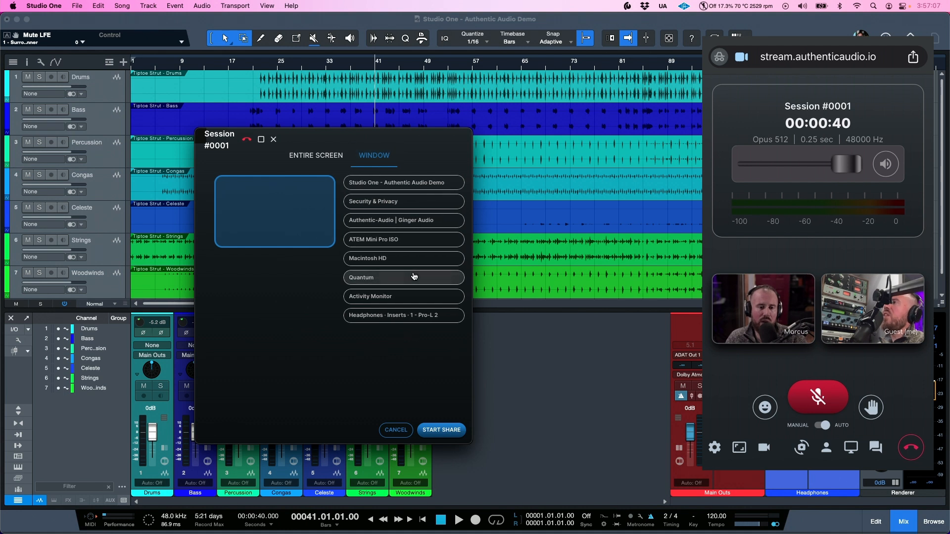
mouse_move(417, 318)
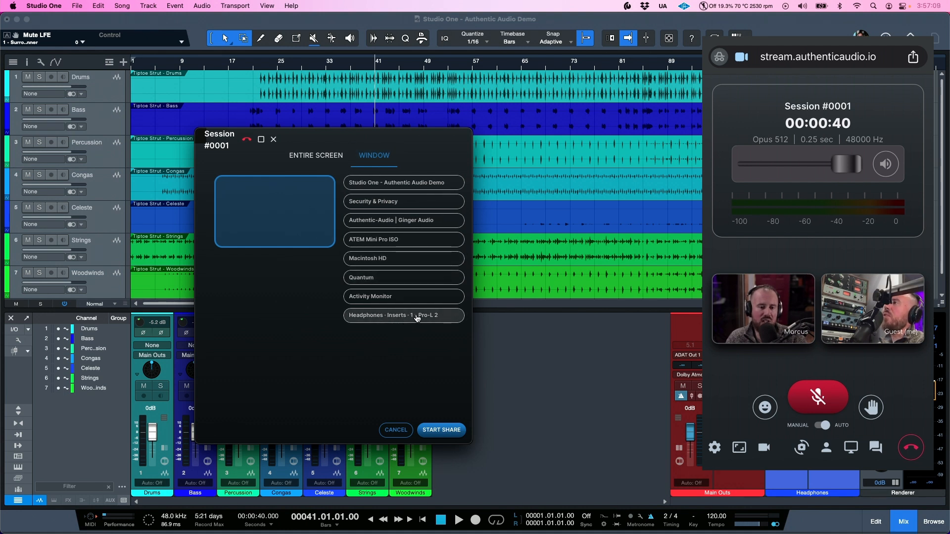
left_click(404, 316)
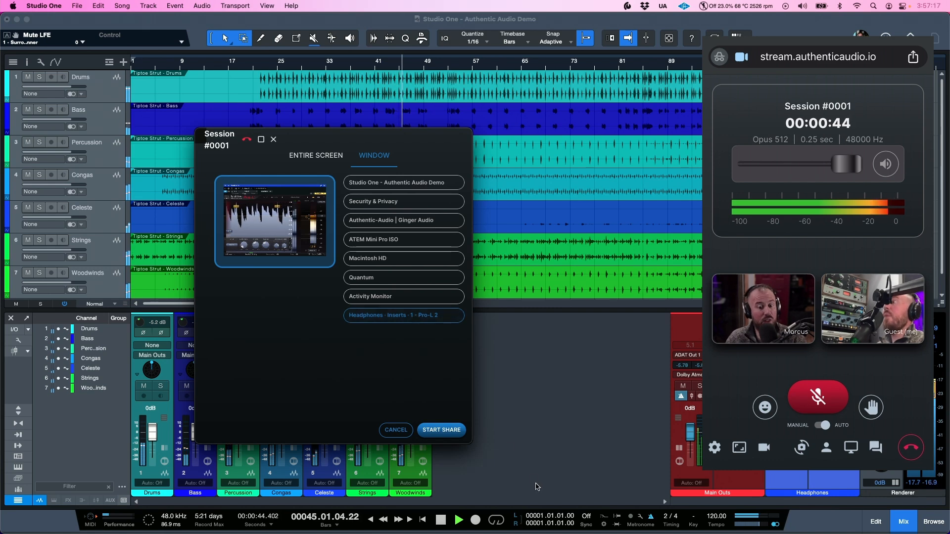
Start sharing the Pro-L 2 window with the guest, then copy the session invite link.
left_click(441, 429)
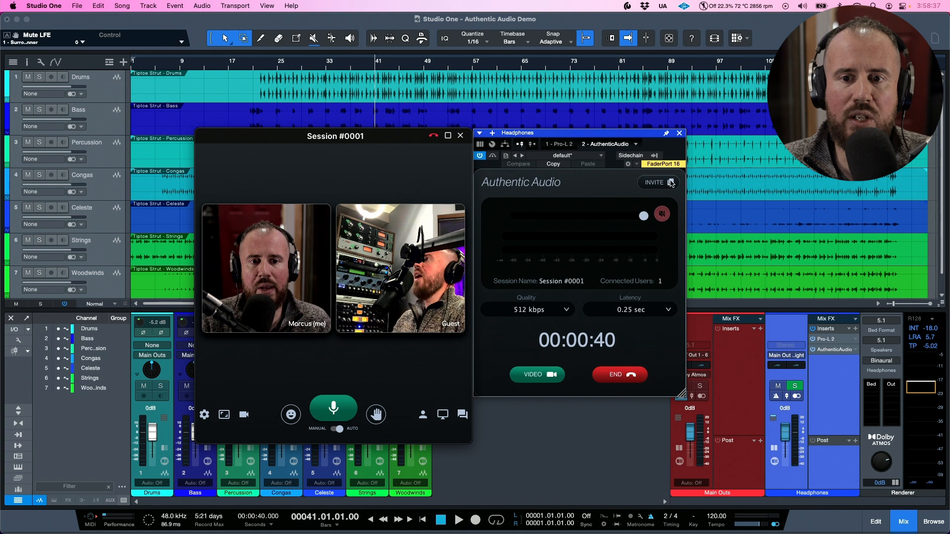
left_click(657, 182)
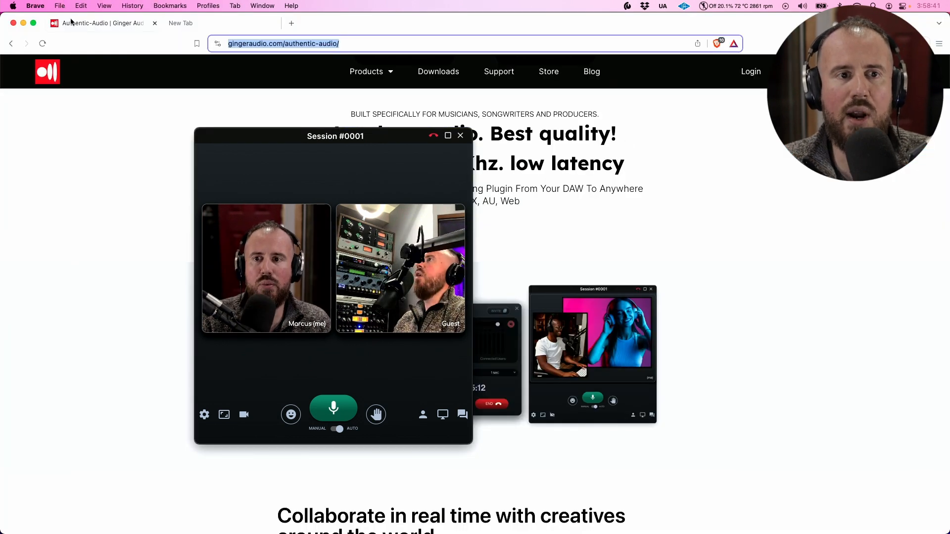
Load the session link in a new Brave tab and allow camera and microphone access.
left_click(180, 23)
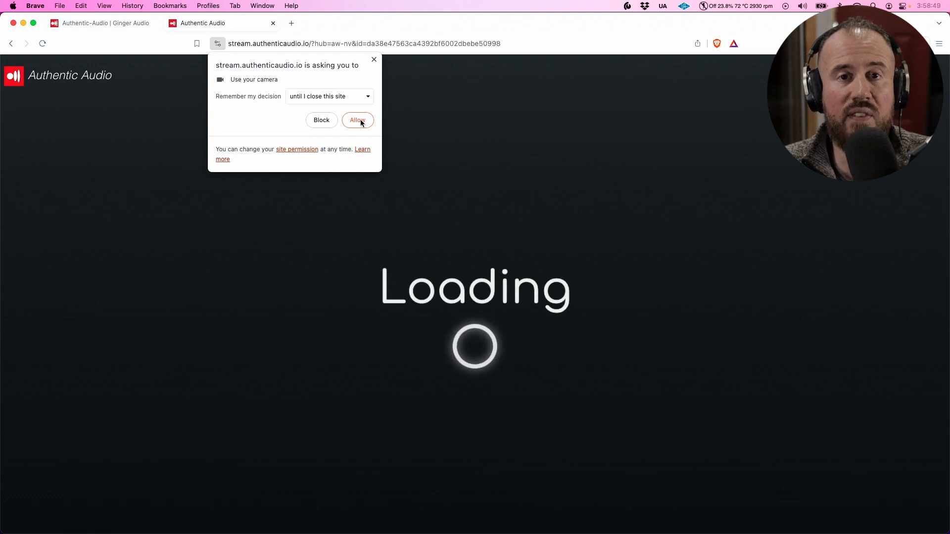
left_click(357, 120)
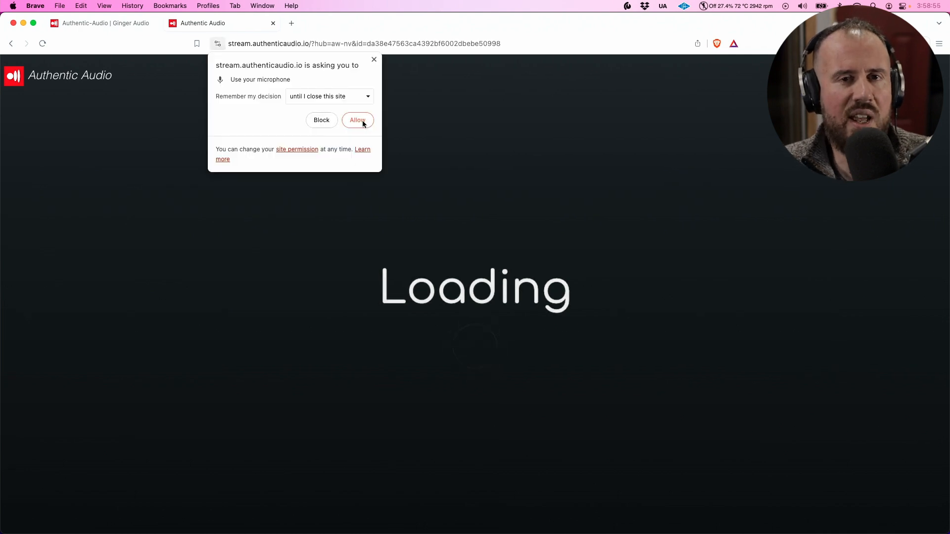
left_click(357, 120)
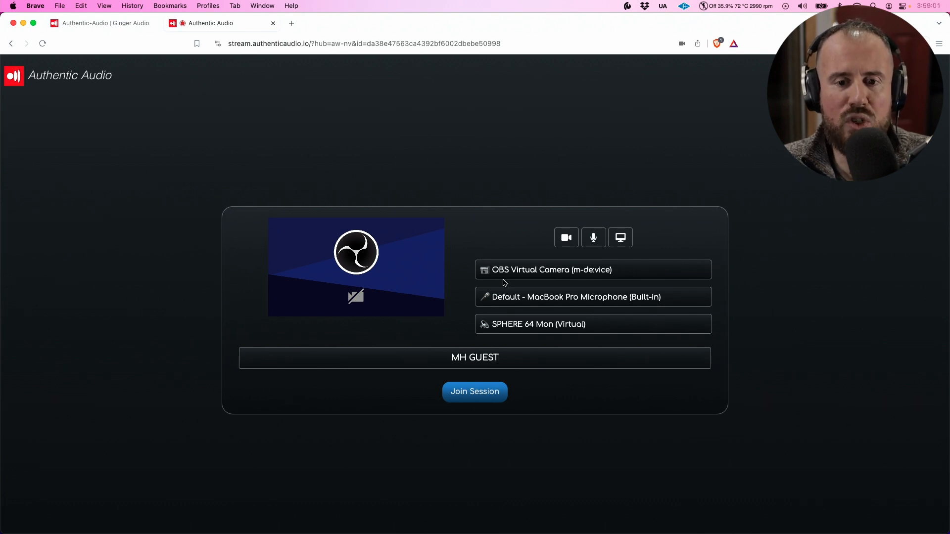
mouse_move(568, 304)
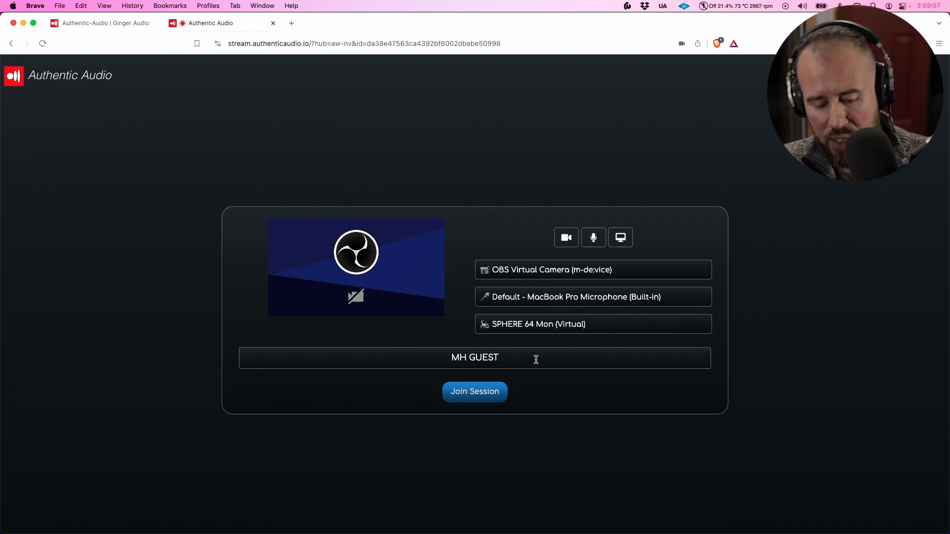
Join as 'MH GUEST Desktop' with OBS Virtual Camera and SPHERE 64 Mon (Virtual) audio input.
type("Deske")
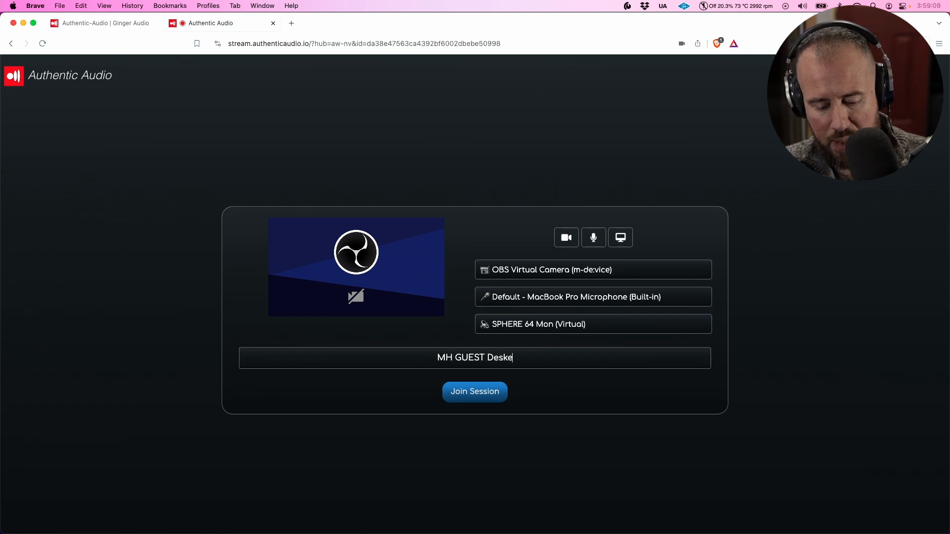
type("top")
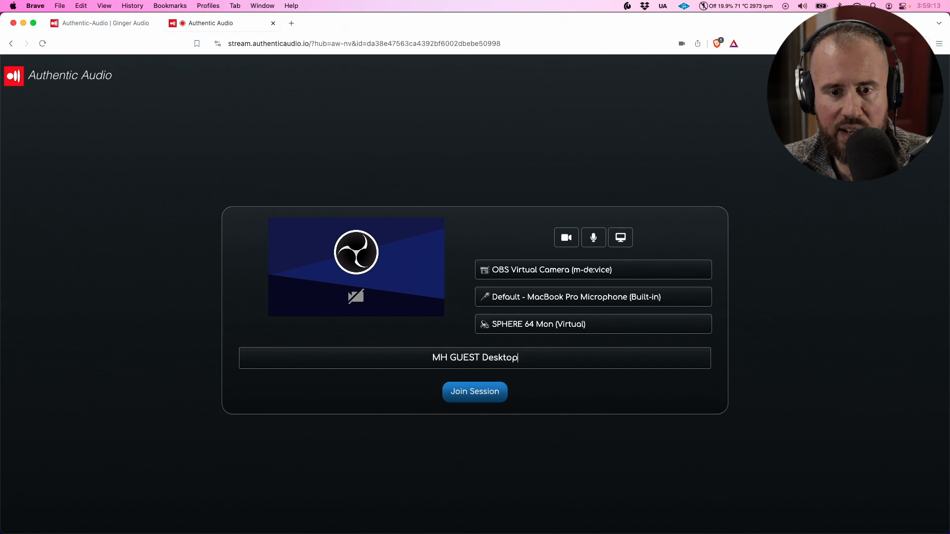
left_click(592, 269)
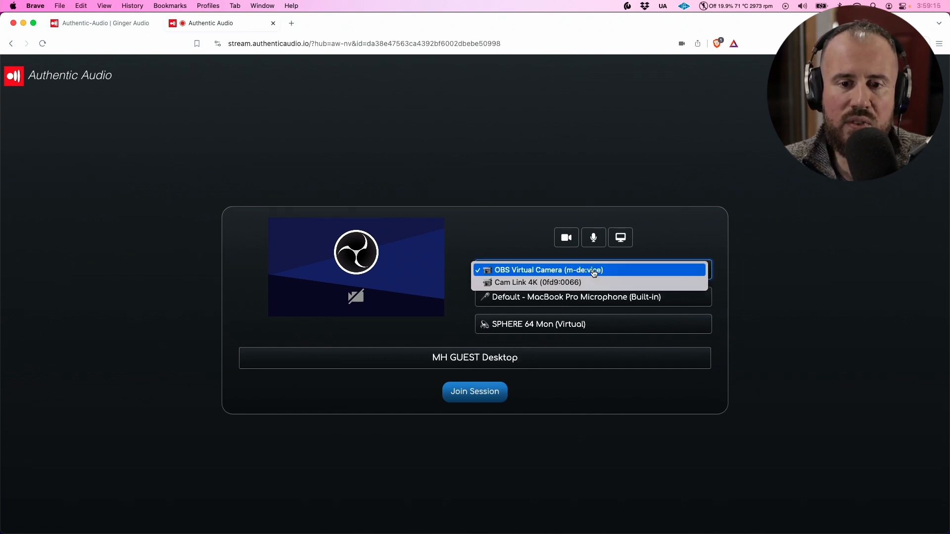
left_click(592, 237)
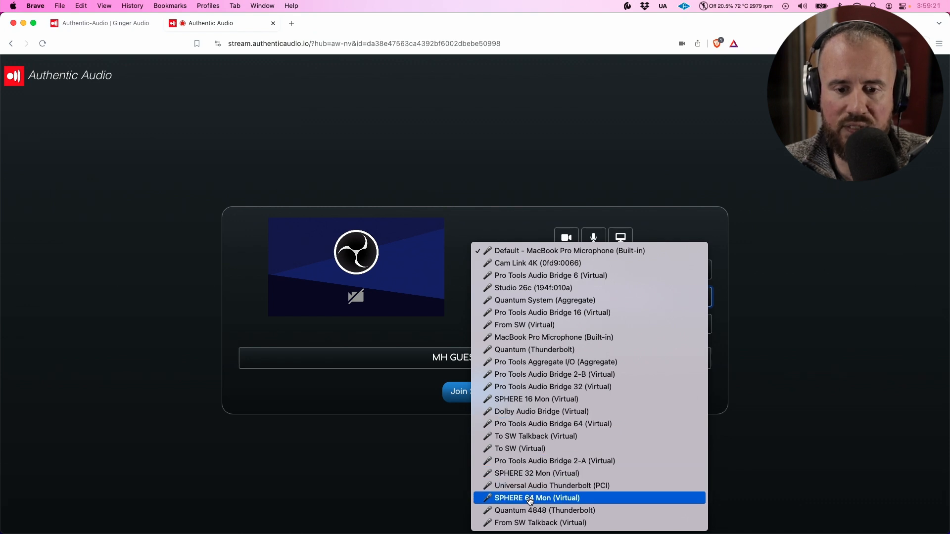
left_click(536, 497)
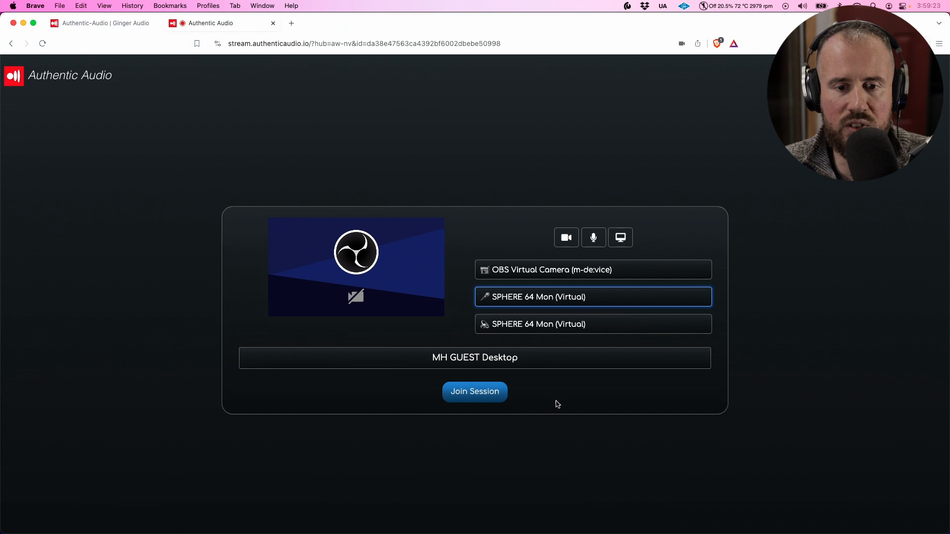
left_click(475, 391)
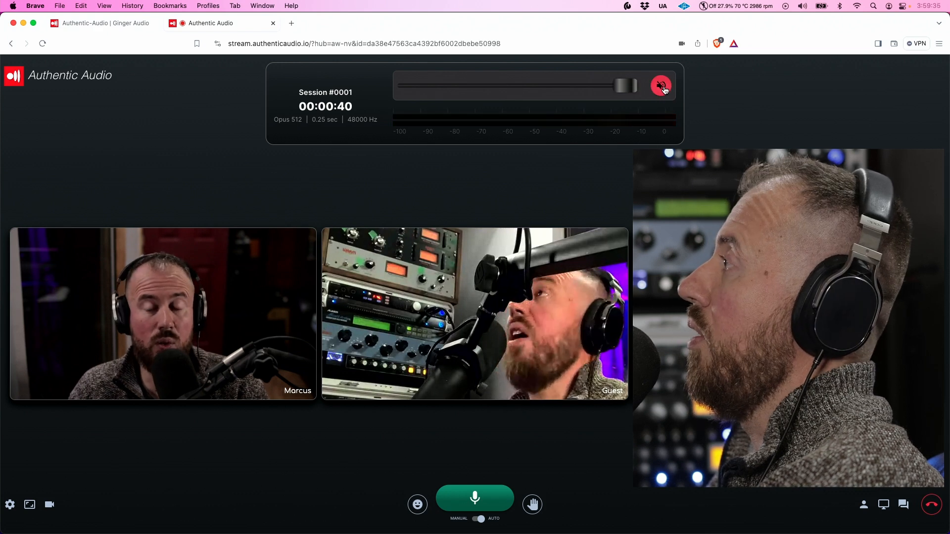
Toggle incoming audio, try 4:3 then default tiles, and switch the guest camera off.
left_click(661, 85)
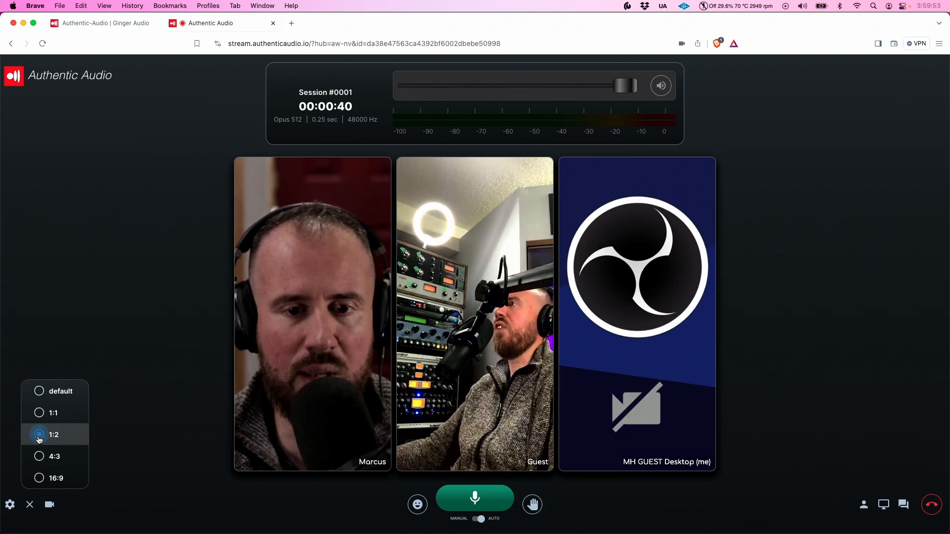
left_click(39, 457)
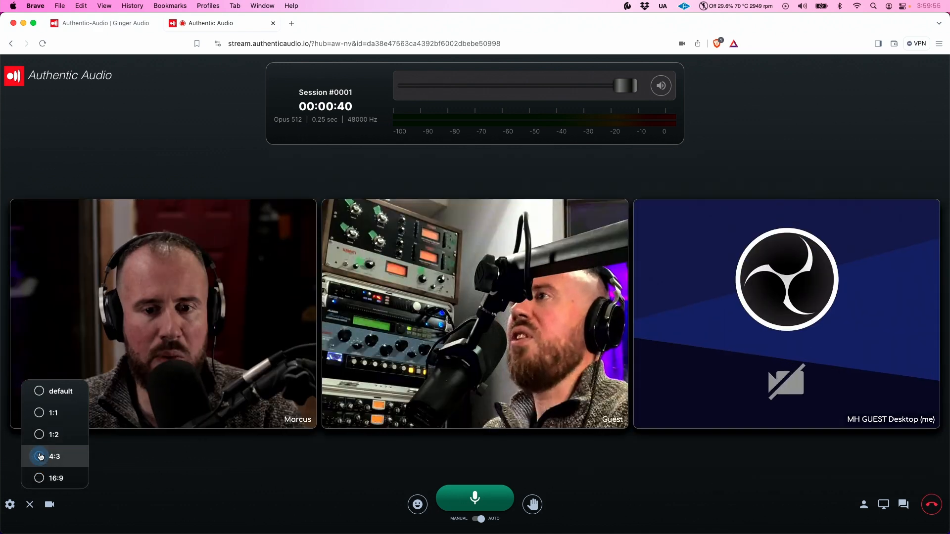
left_click(39, 391)
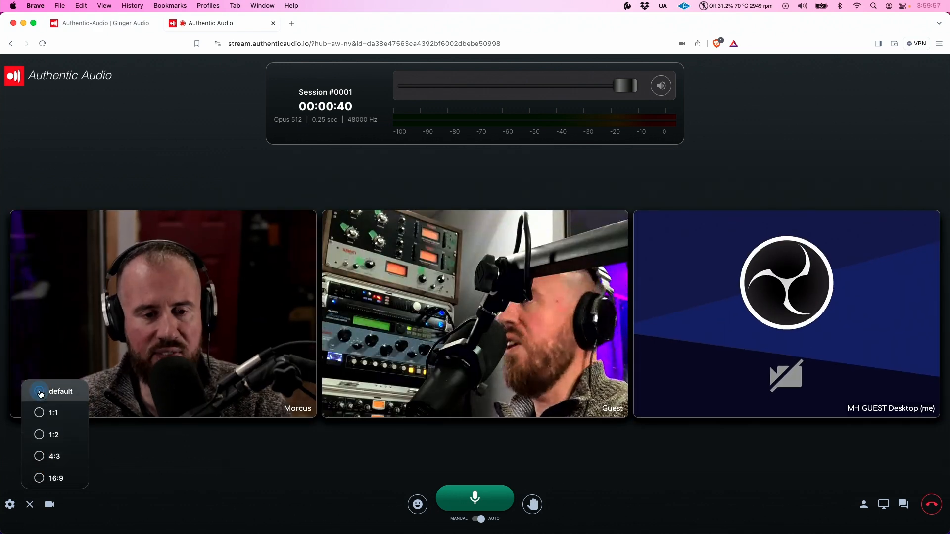
left_click(39, 392)
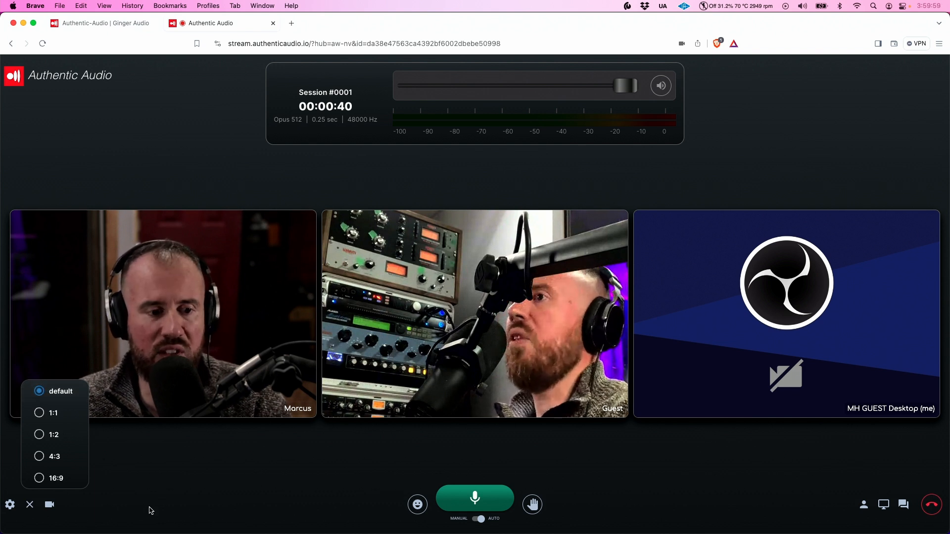
left_click(50, 503)
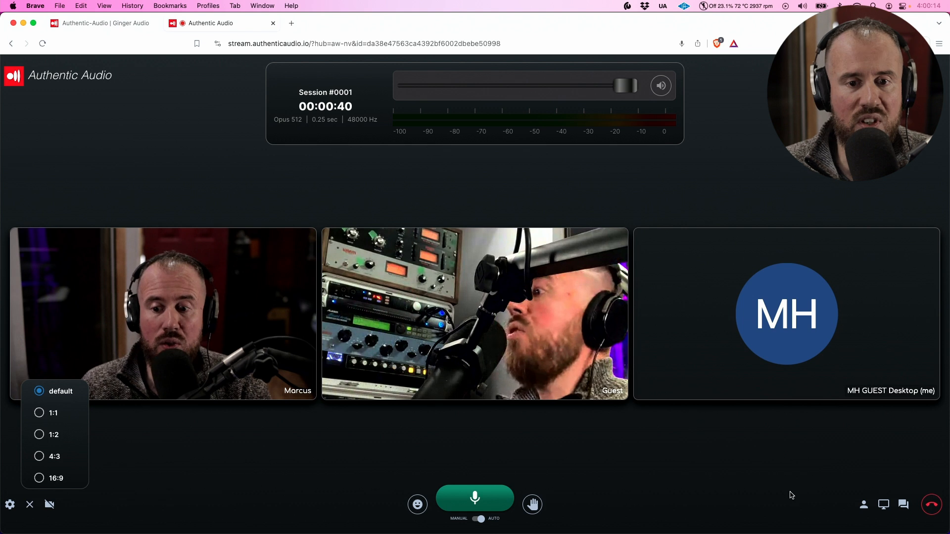
mouse_move(793, 485)
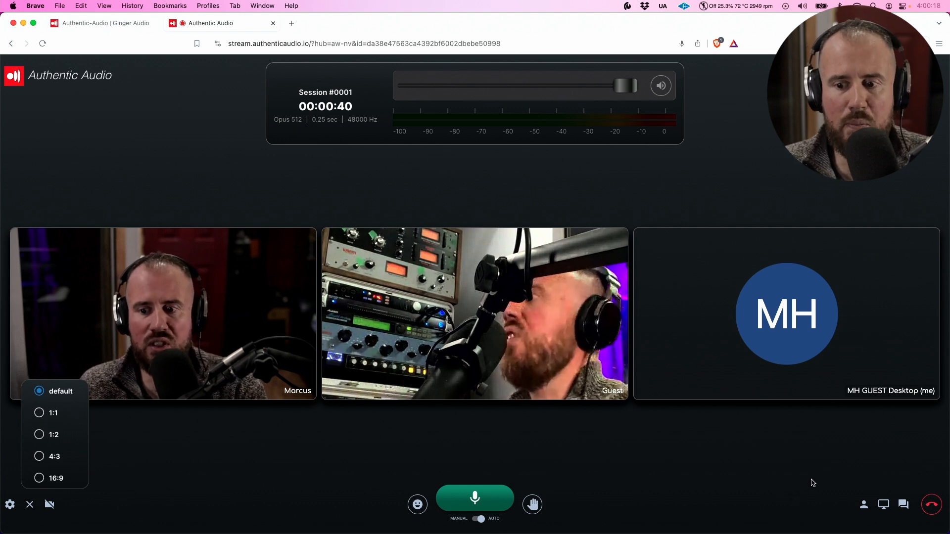
Share the entire Screen 2 into the session from the desktop guest.
left_click(882, 504)
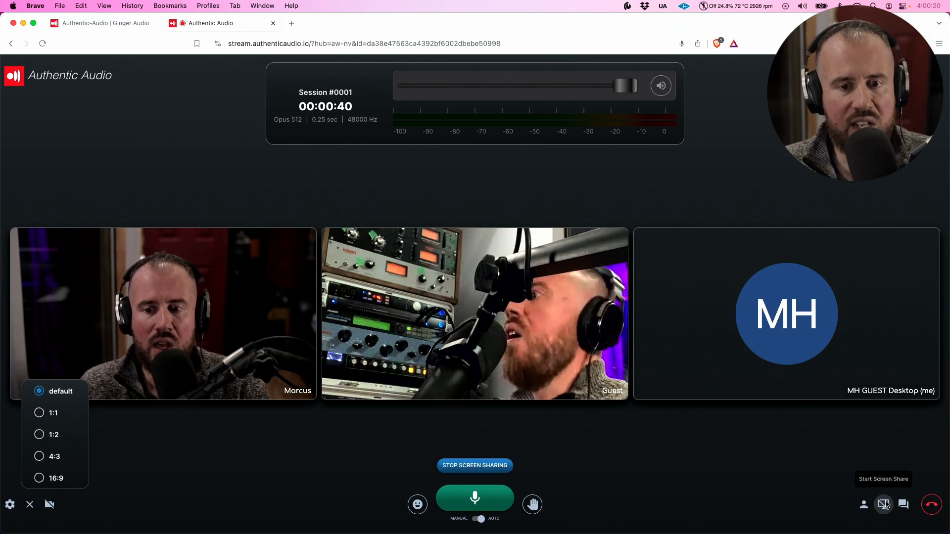
left_click(883, 505)
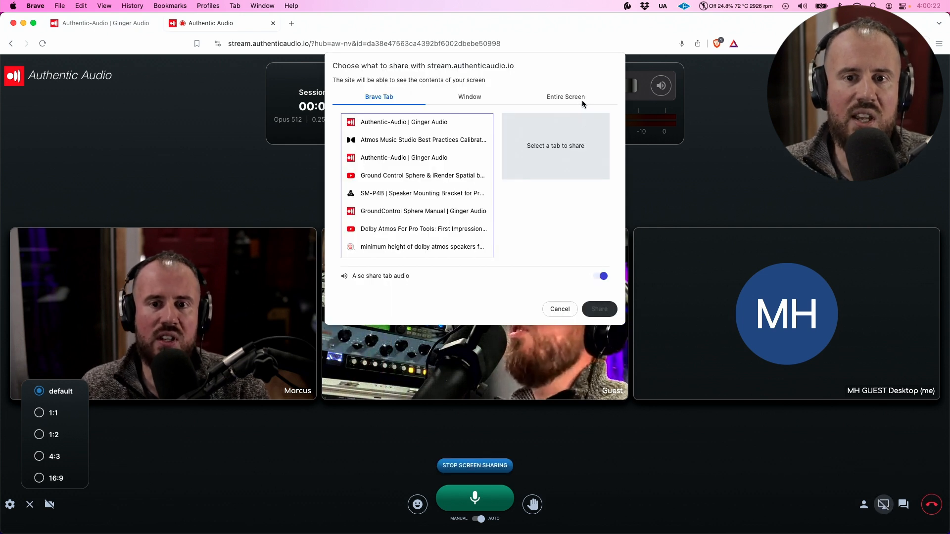
left_click(565, 97)
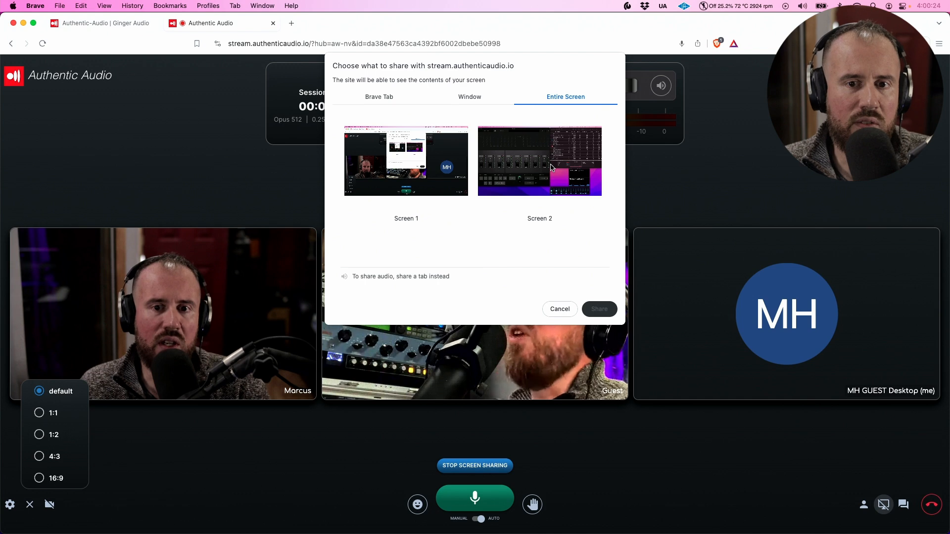
left_click(539, 160)
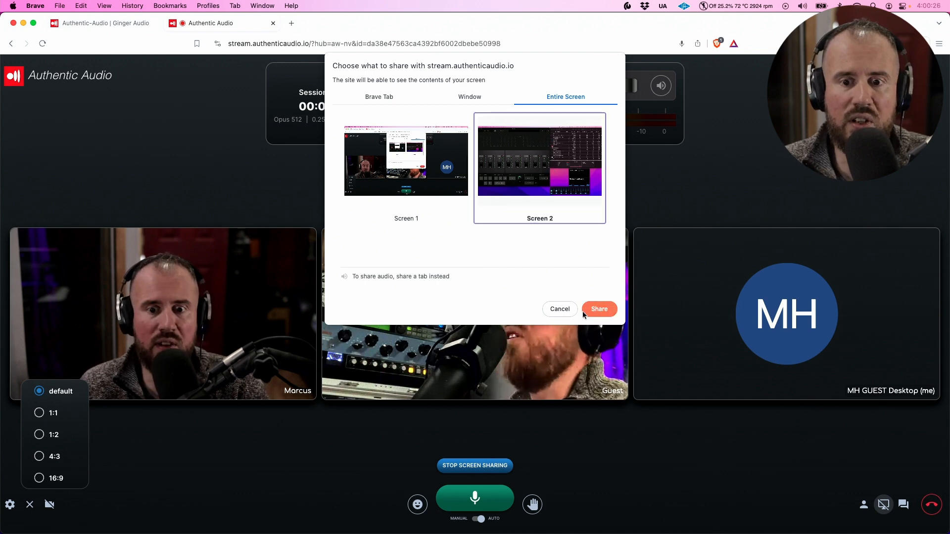
left_click(599, 308)
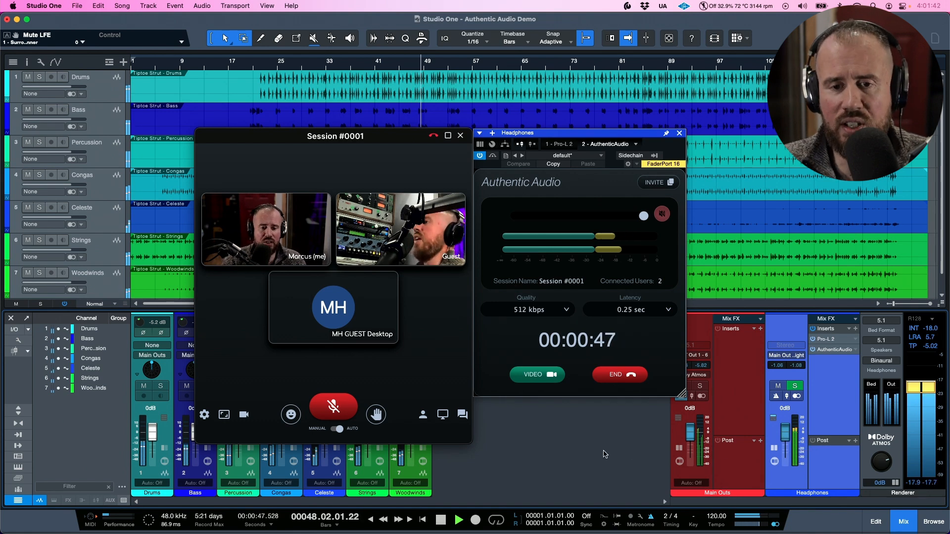
Stop song playback at bar 41 and end the current streaming session.
left_click(333, 407)
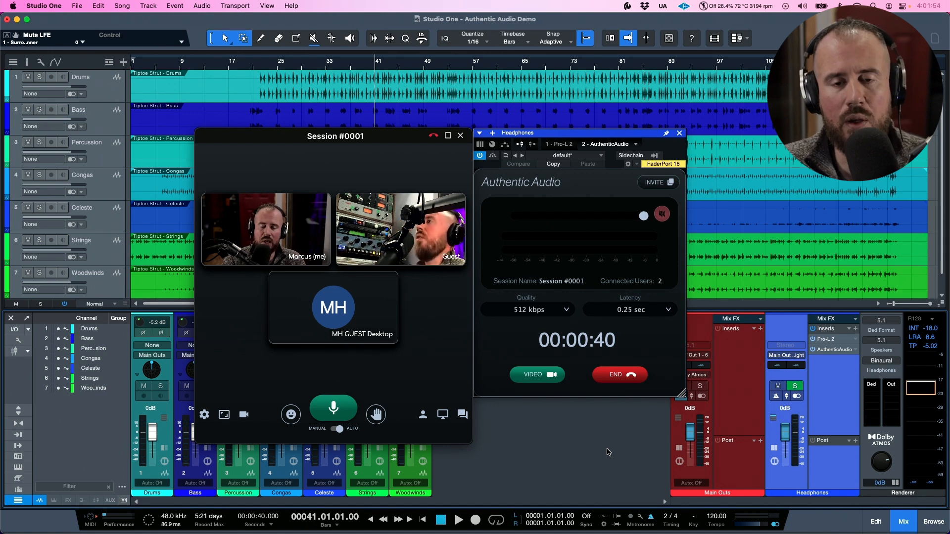
left_click(679, 132)
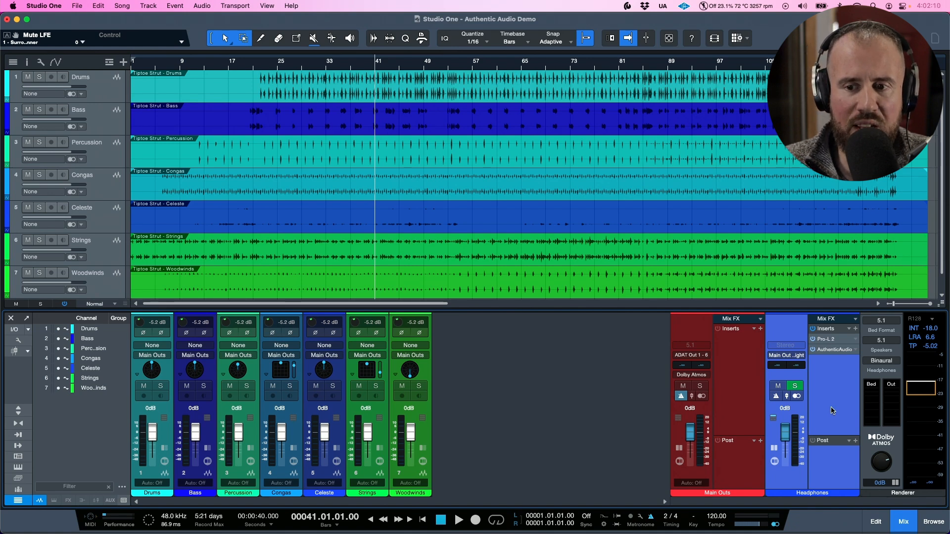
mouse_move(885, 374)
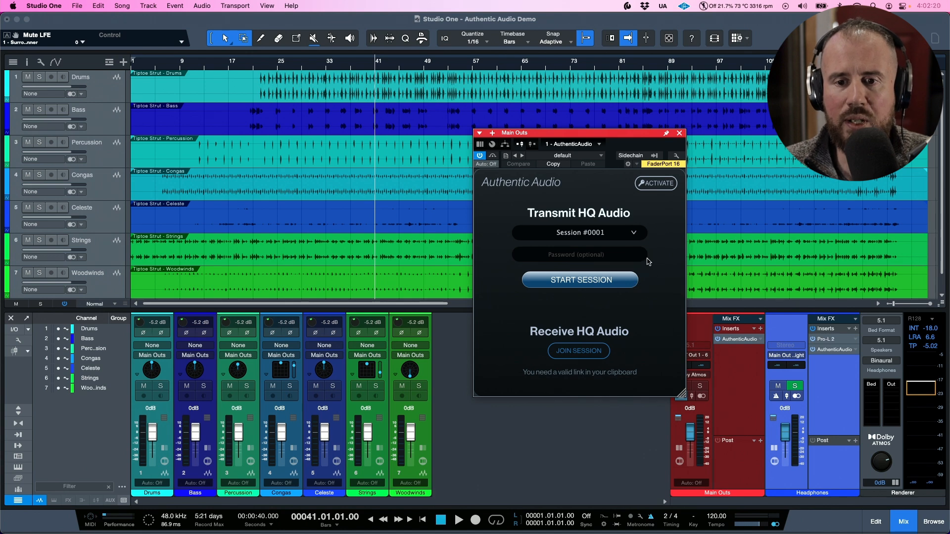
mouse_move(641, 273)
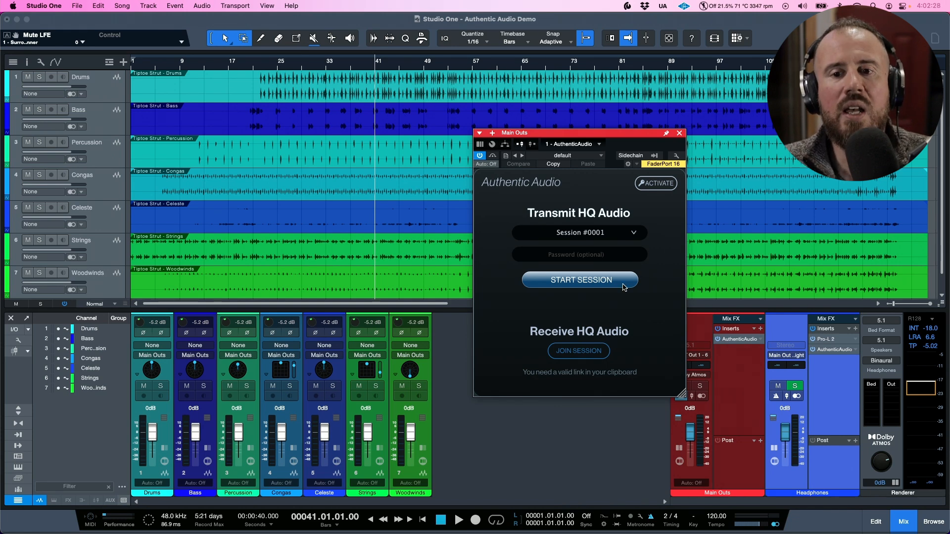
mouse_move(643, 137)
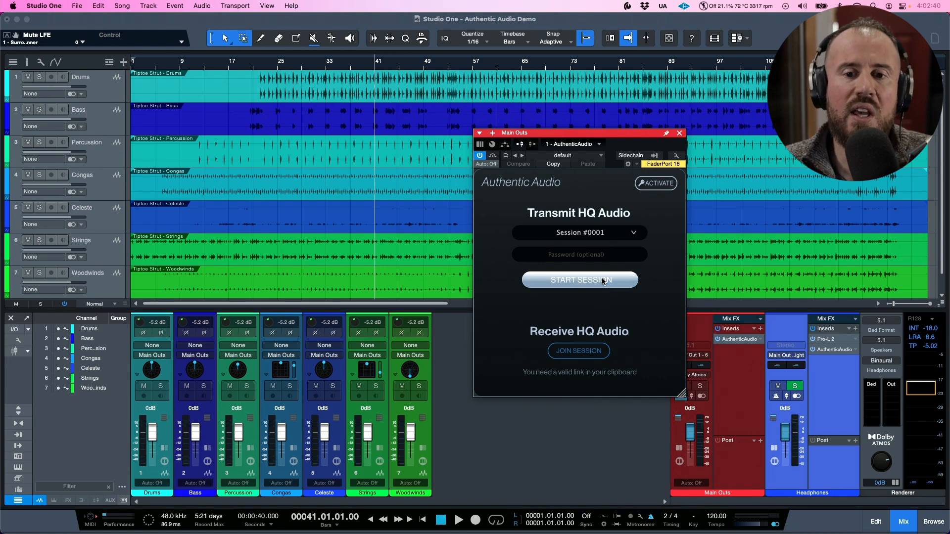
Start a fresh Session #0001 from the Authentic Audio instance on Main Outs.
left_click(580, 280)
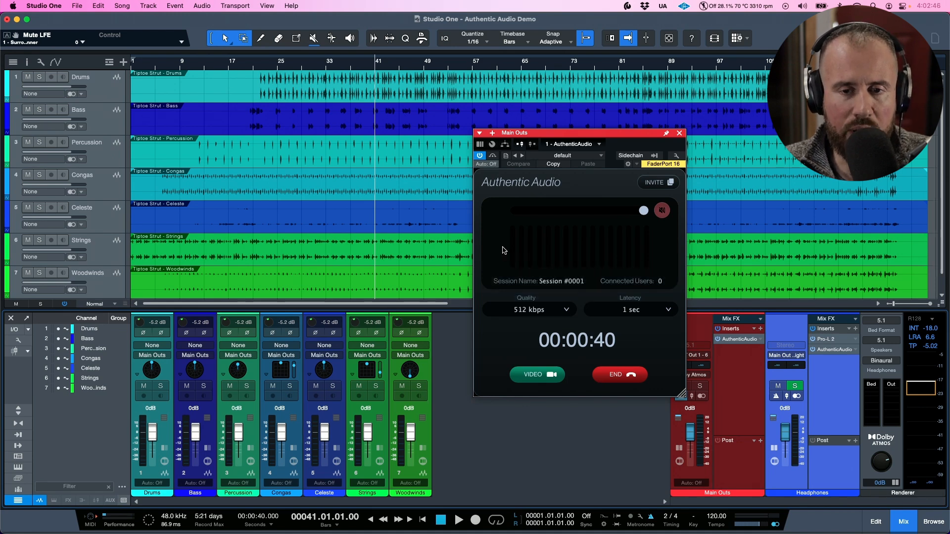
mouse_move(569, 429)
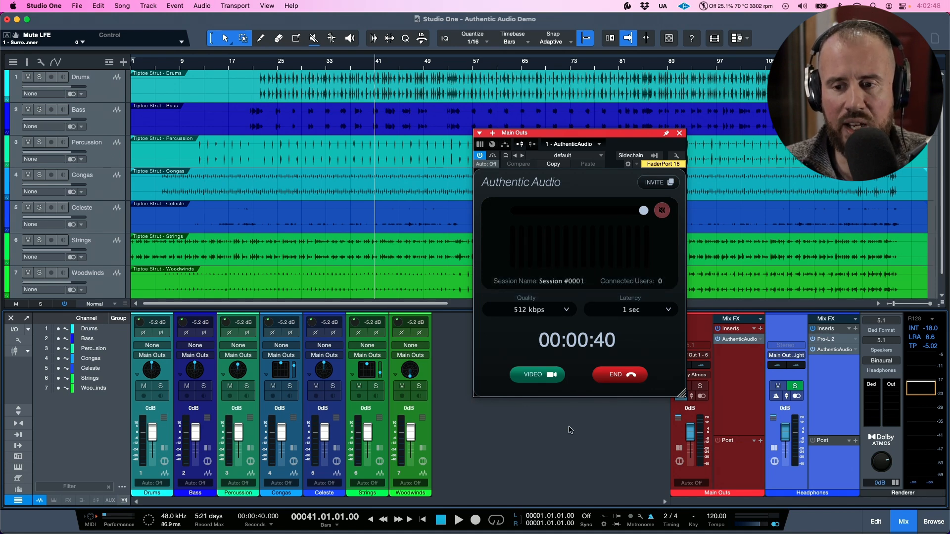